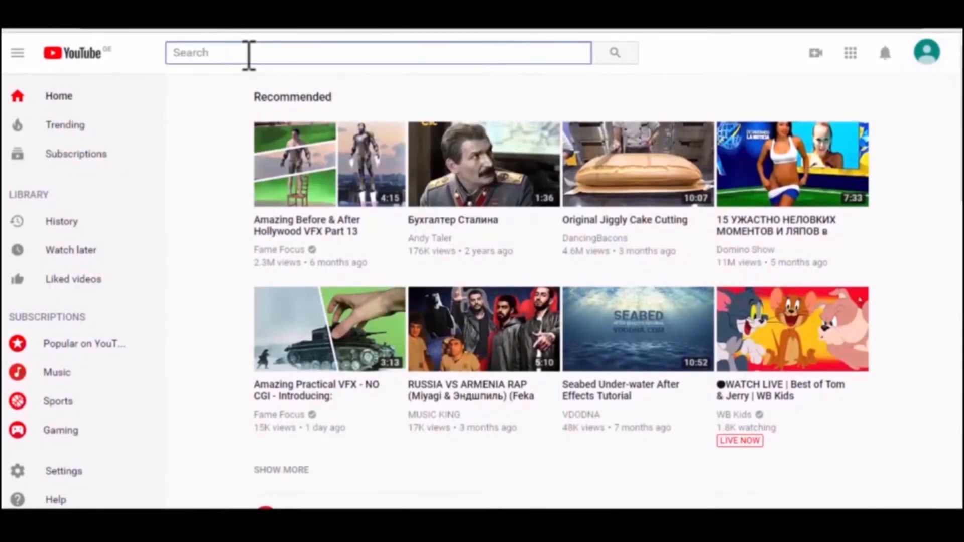
Search YouTube for 'lyosh lazaryan vfx', open the channel, pause its trailer and subscribe
text(lyosh lazaryan vfx)
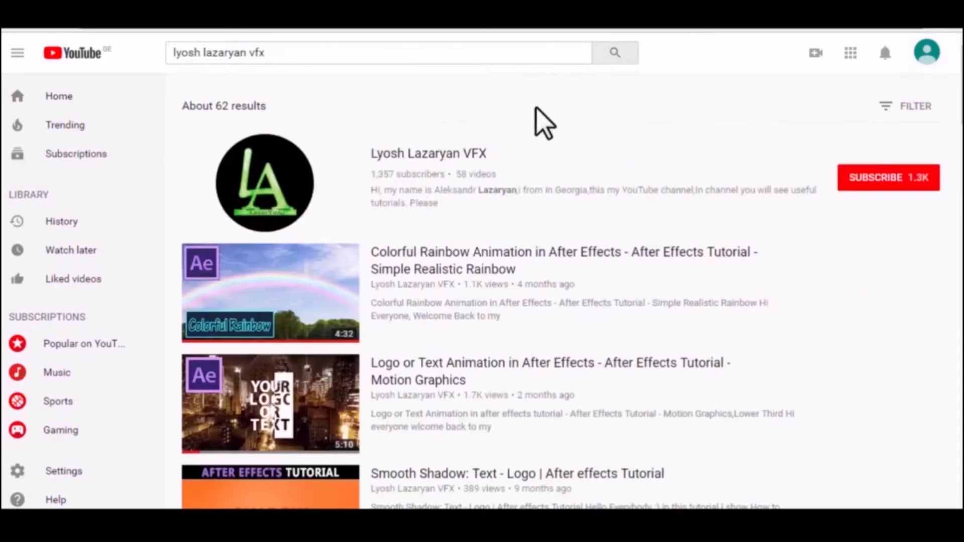
click(428, 153)
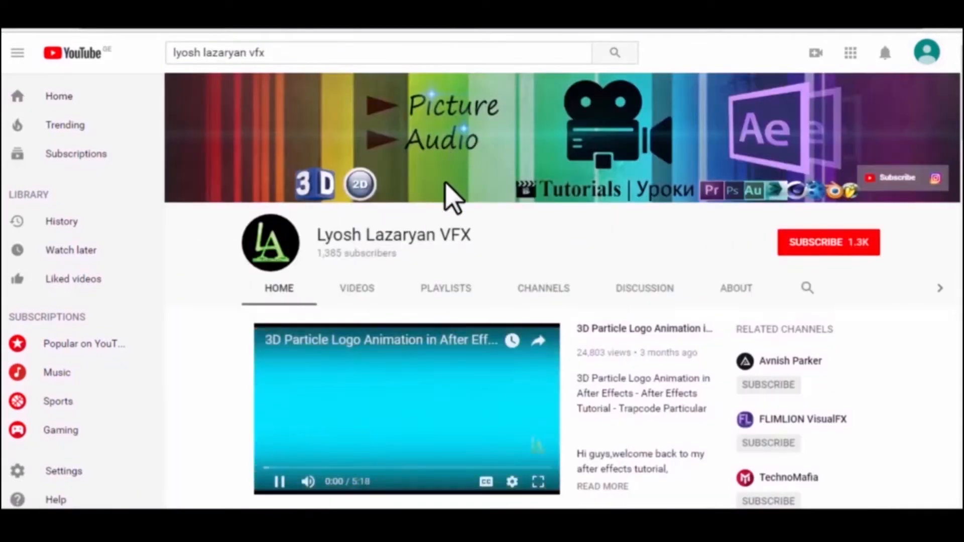
click(278, 481)
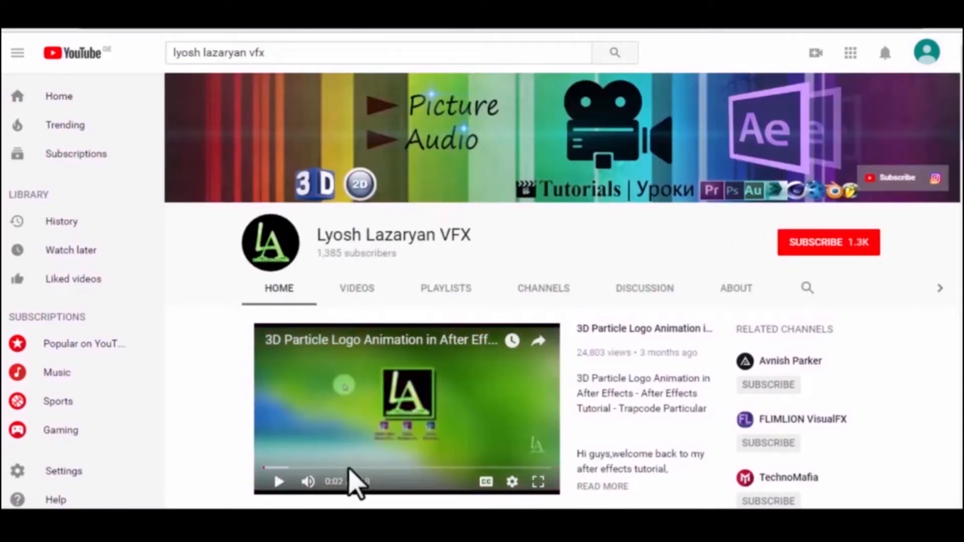
click(828, 242)
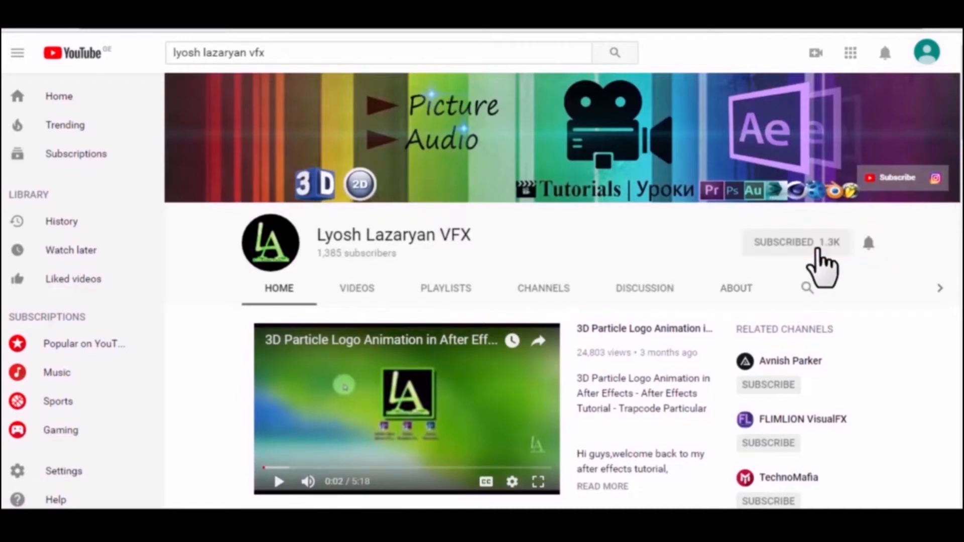
mouse_move(868, 252)
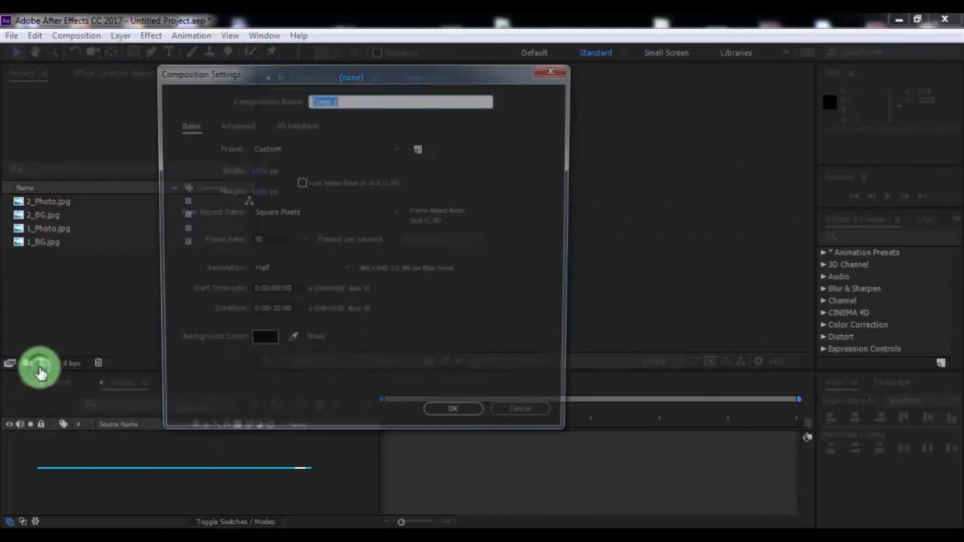
Create the composition 'Slideshow' at 1920×1080, 30 fps, 10 seconds long
text(Sl)
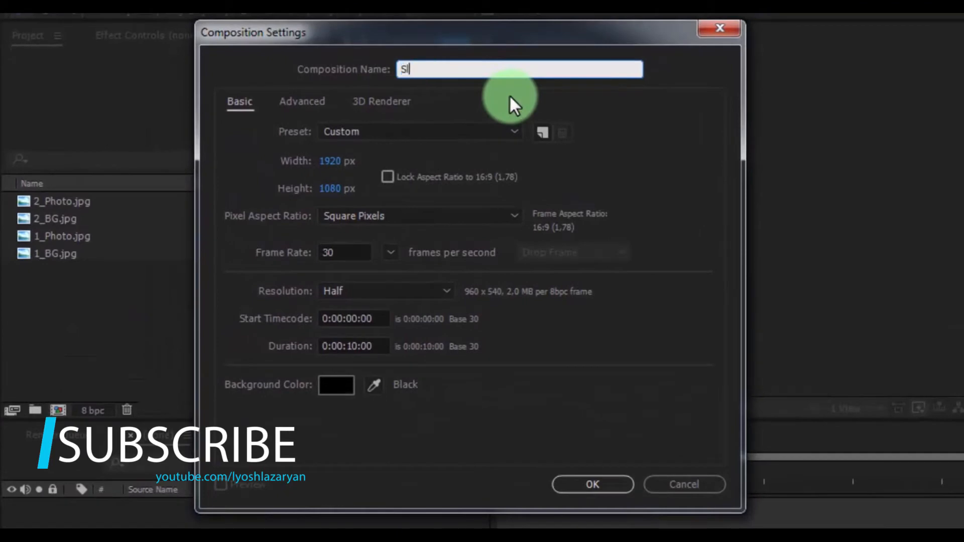
text(ideshow)
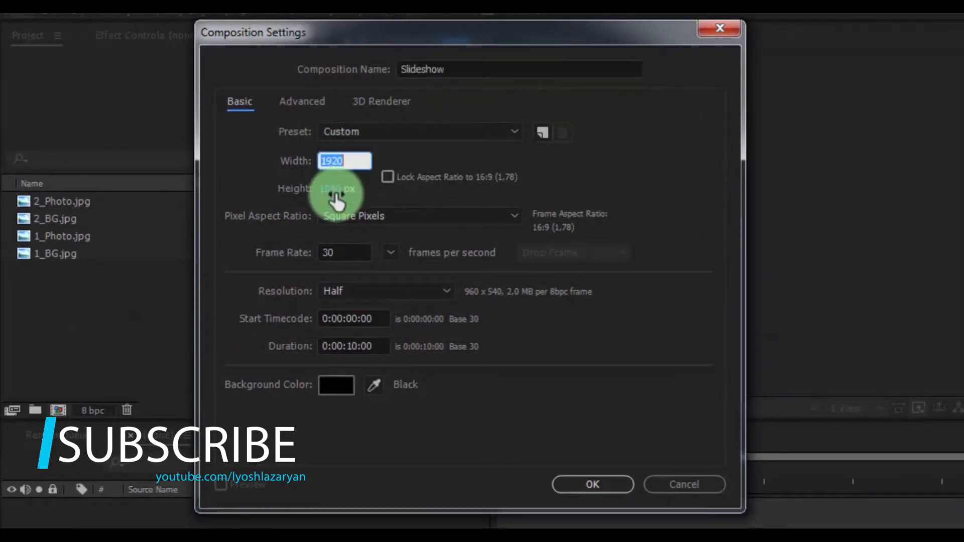
click(345, 188)
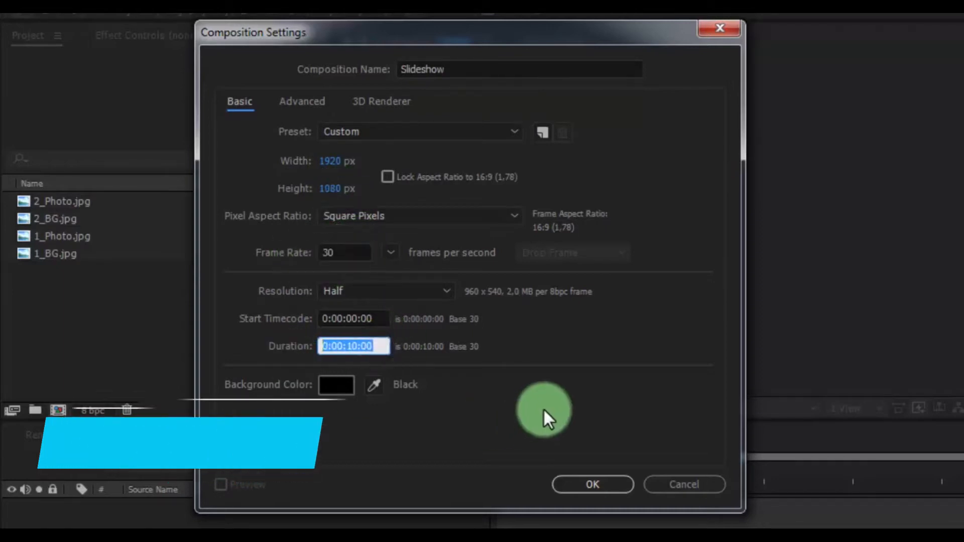
click(591, 484)
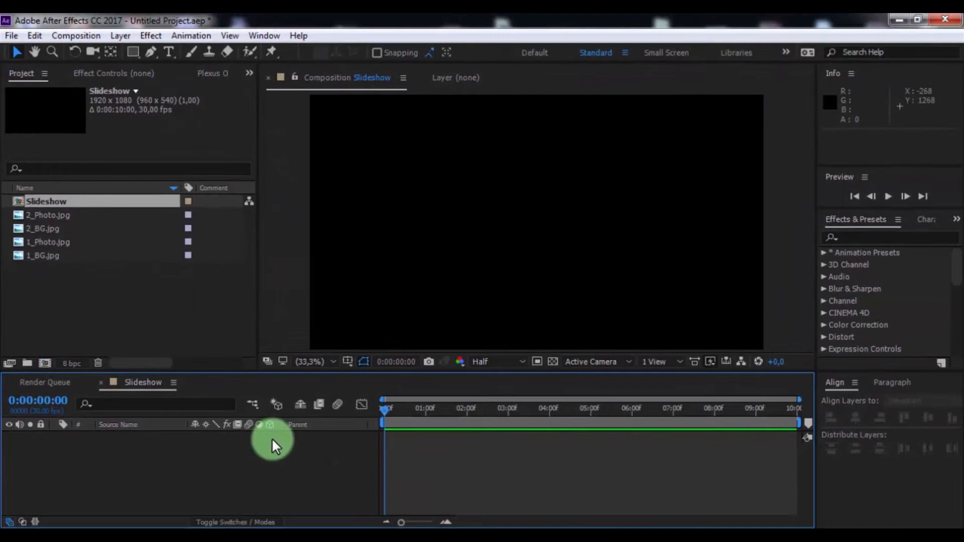
Draw a white portrait rectangle, adjust its Scale and enable its 3D Layer switch
click(132, 51)
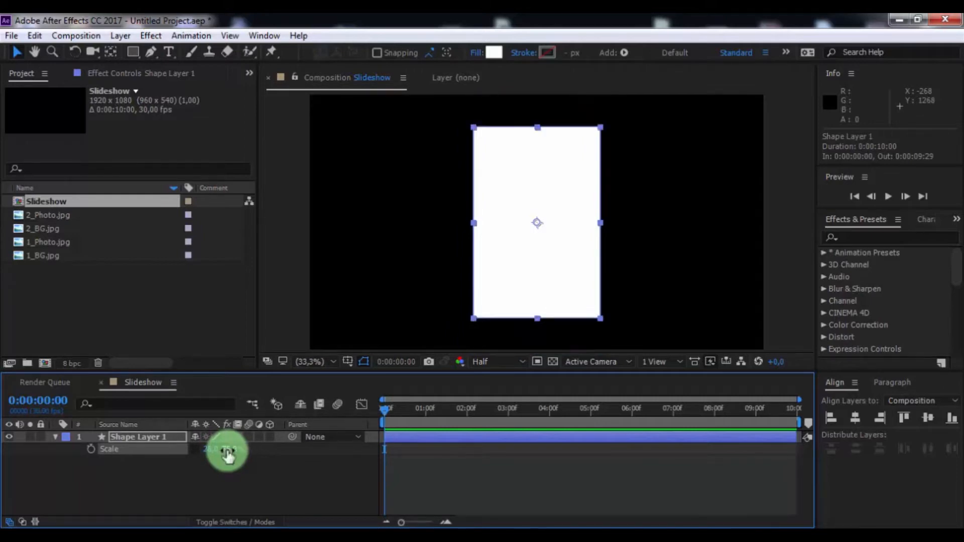
click(55, 436)
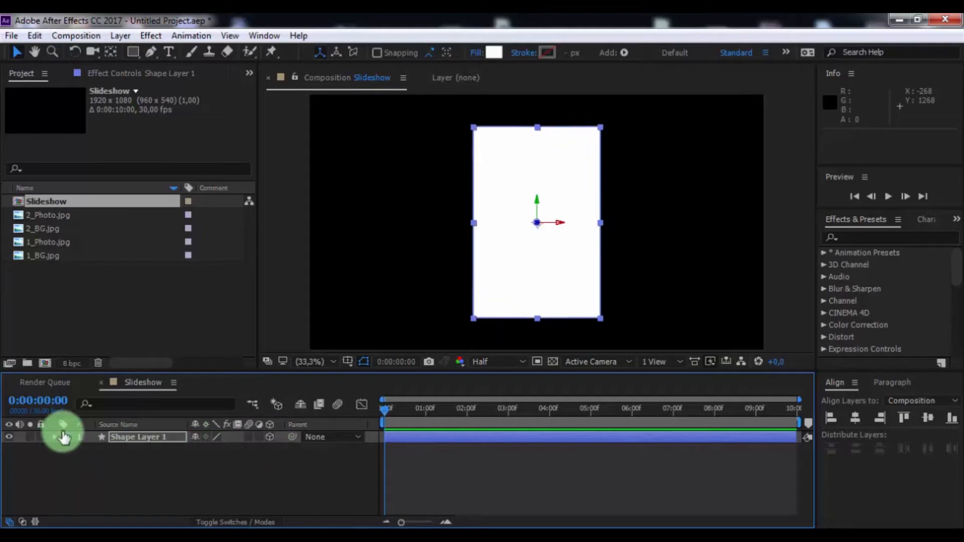
click(61, 436)
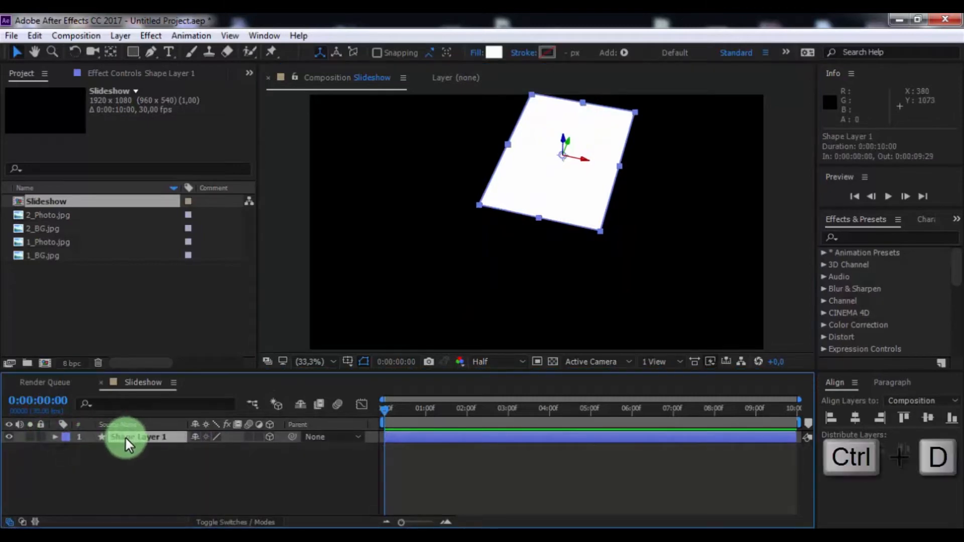
Duplicate the tilted white tile three times and arrange the copies into a 2×2 grid
key(ctrl+d)
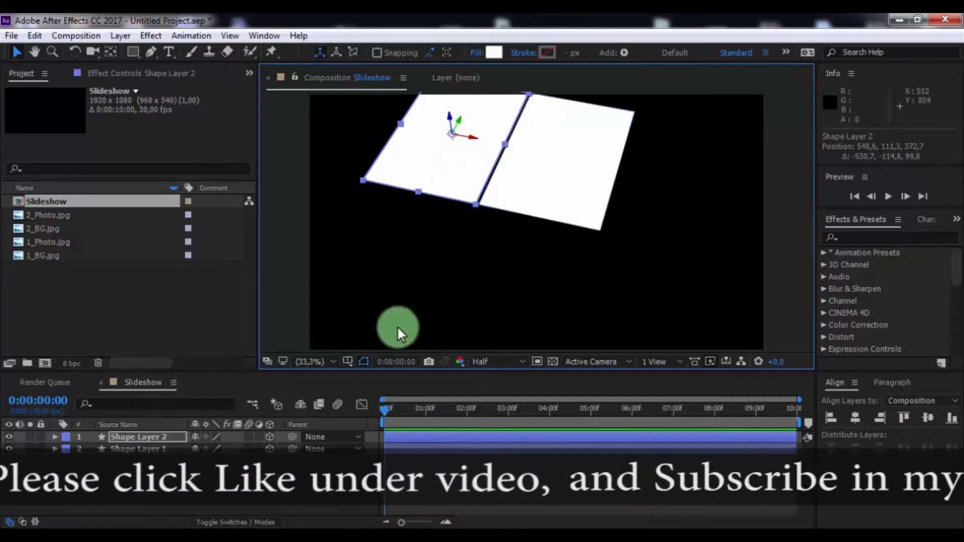
key(ctrl+d)
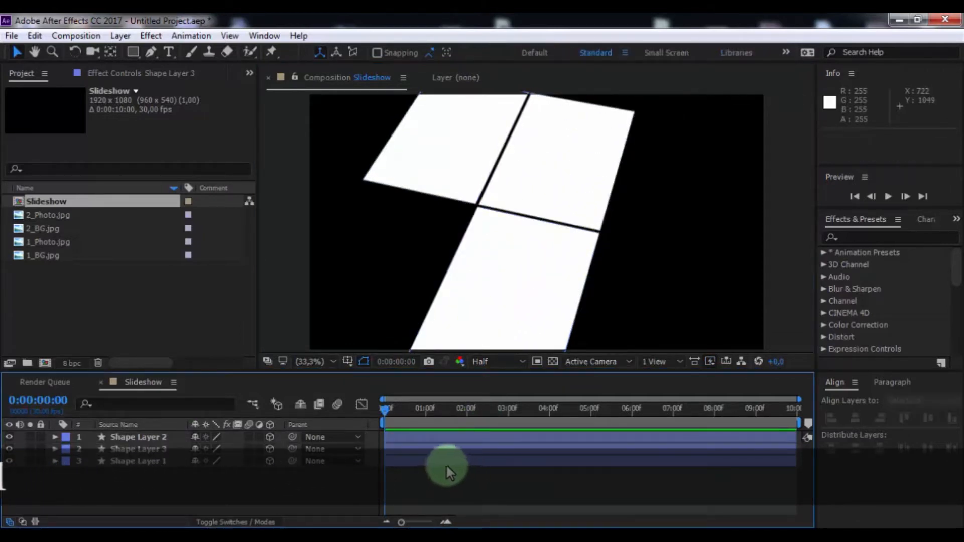
click(139, 449)
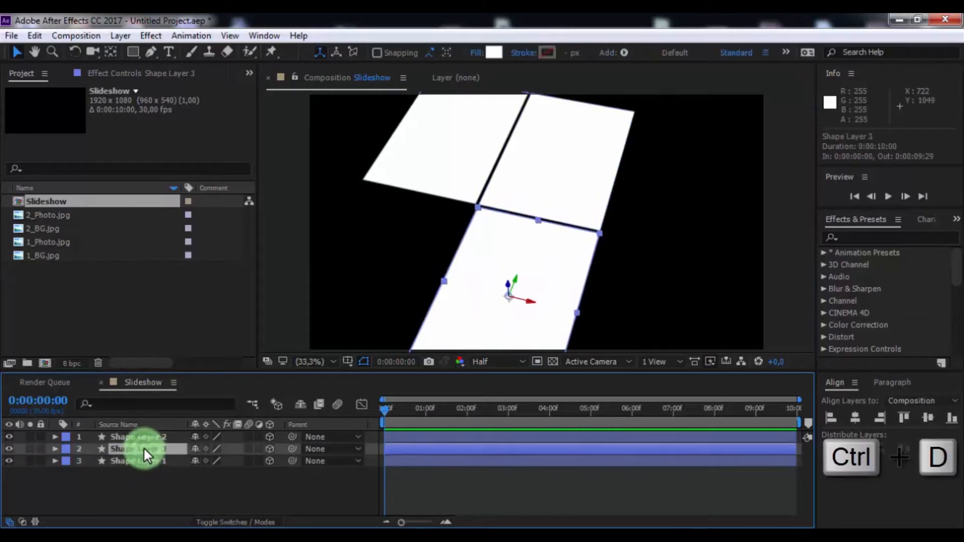
key(ctrl+d)
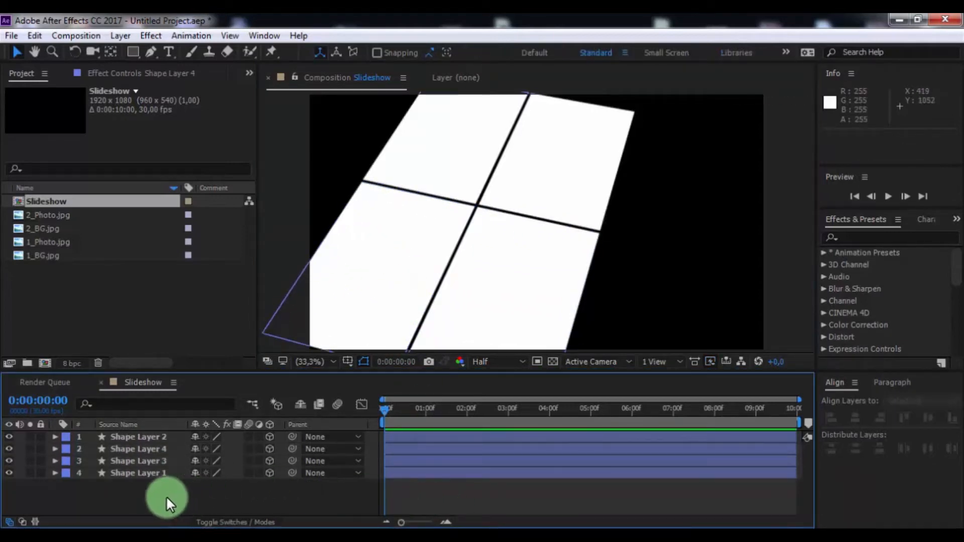
Keyframe all four tiles' Position at 0, 1, 3 and 4 seconds so they fly in and away
click(138, 436)
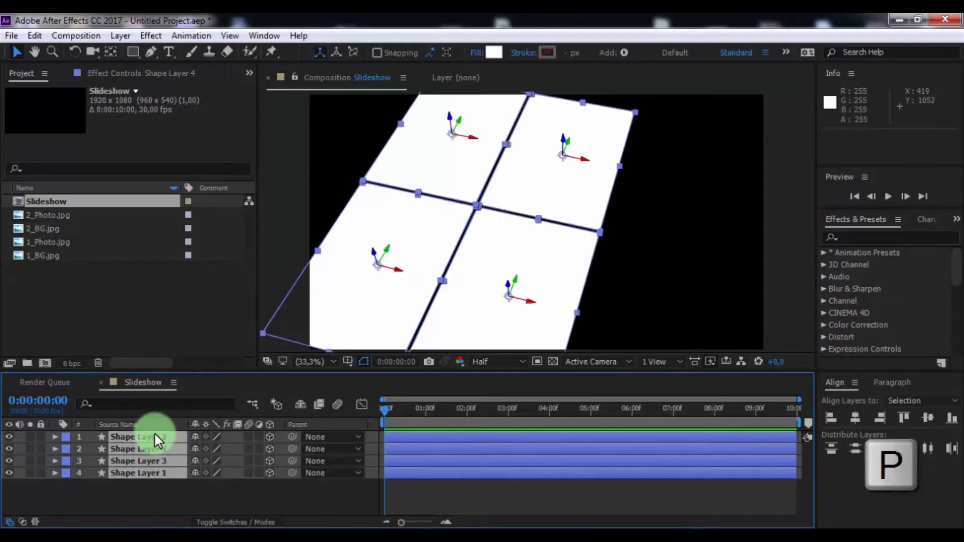
key(p)
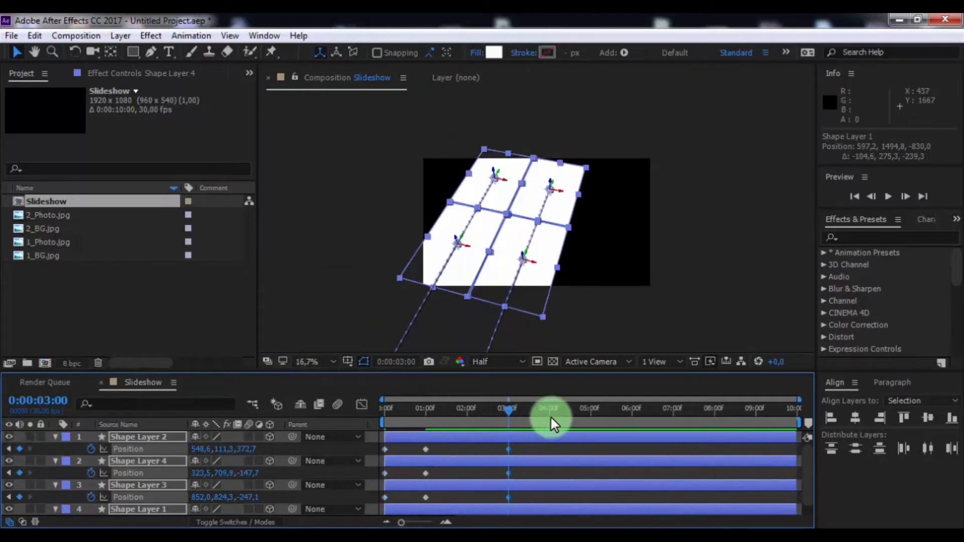
click(547, 407)
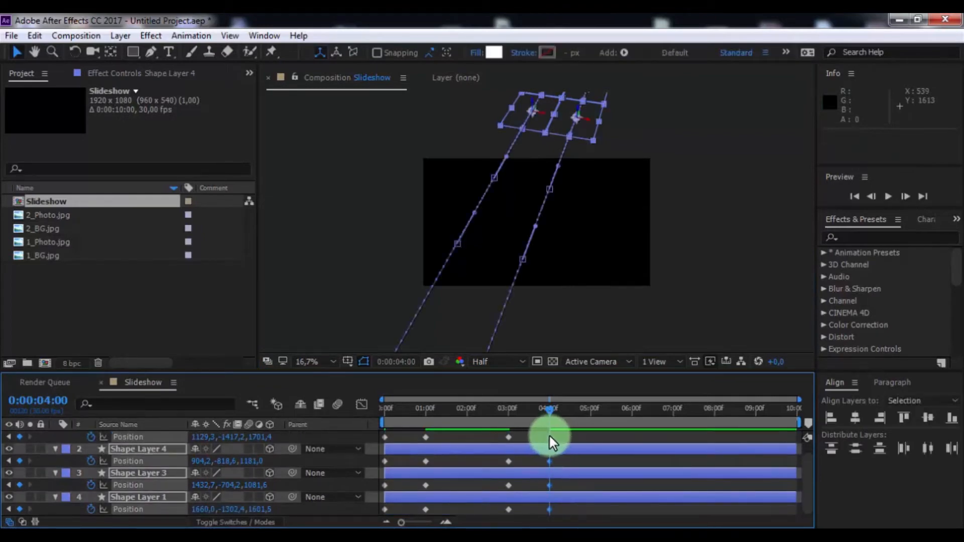
Apply Easy Ease and Easy Ease In to the tiles' position keyframe groups
right_click(548, 425)
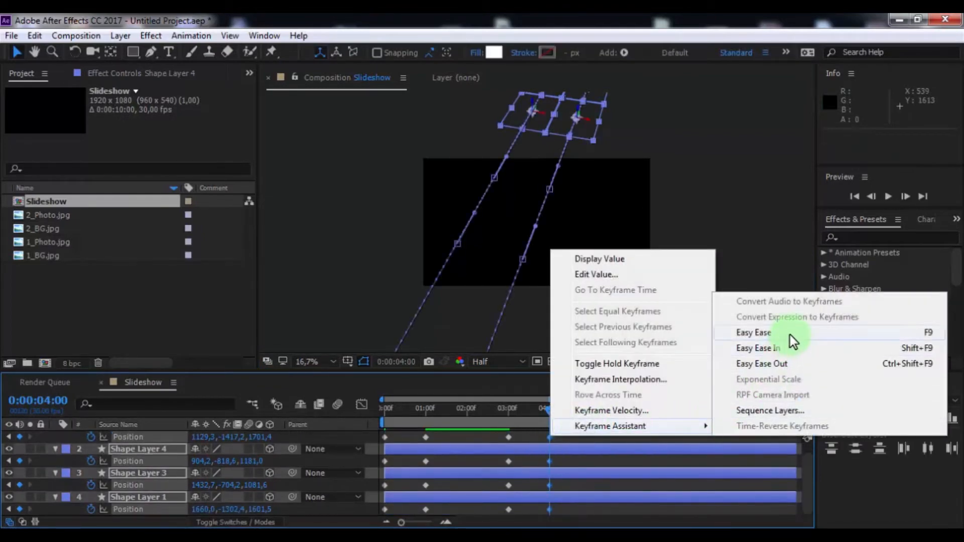
click(752, 332)
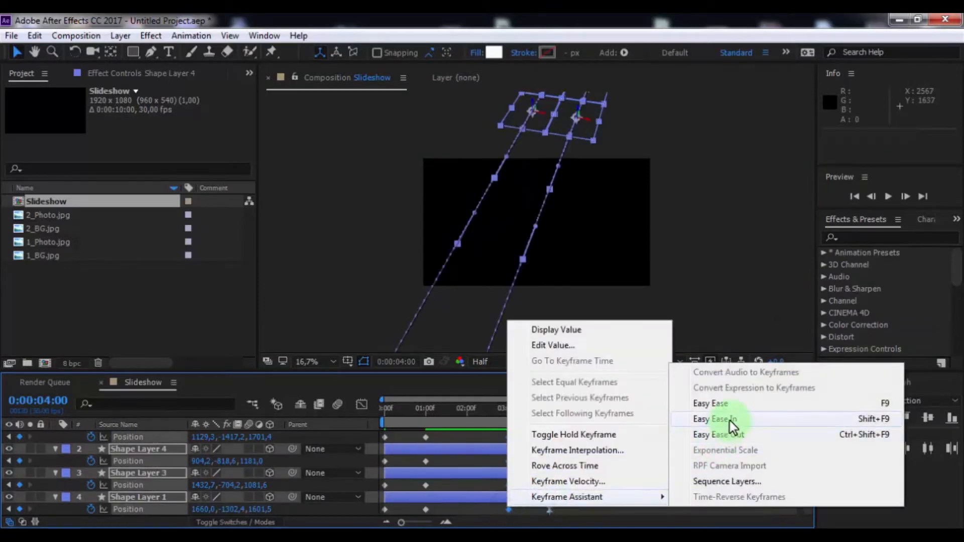
click(717, 418)
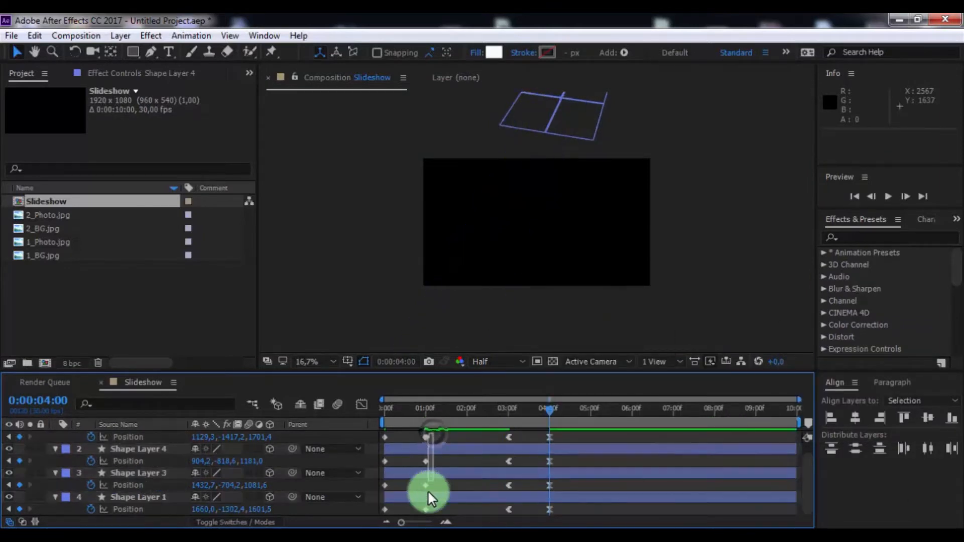
right_click(430, 492)
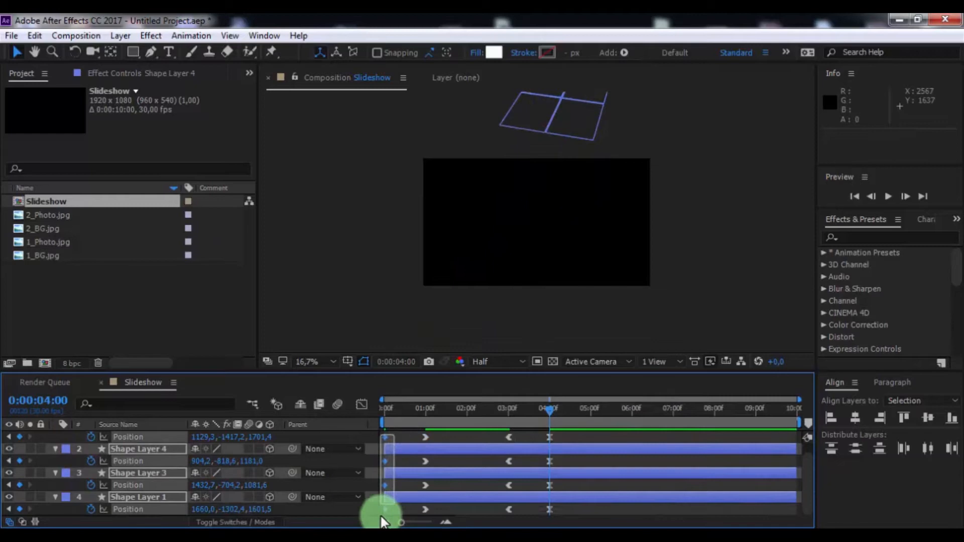
right_click(384, 513)
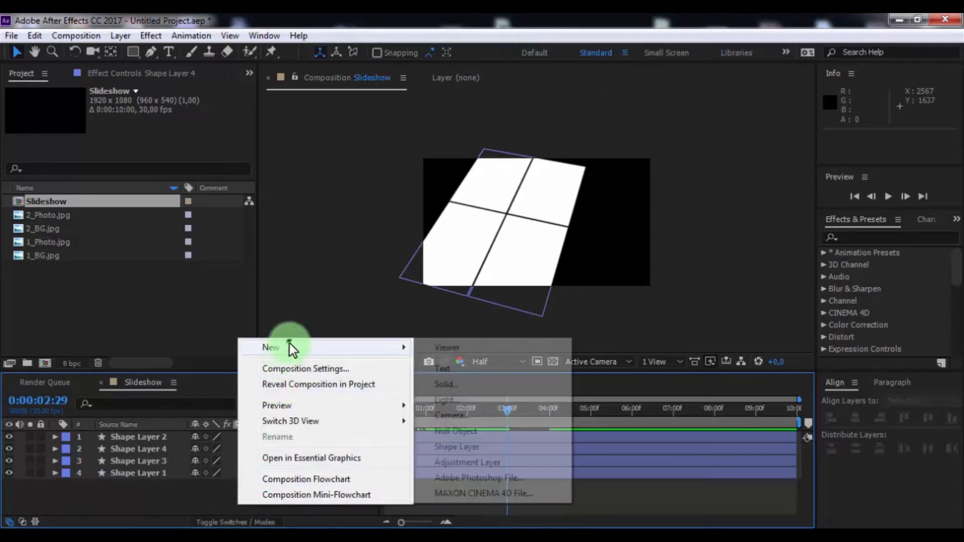
Add a camera and a null object, then expand the null's Transform properties
click(449, 416)
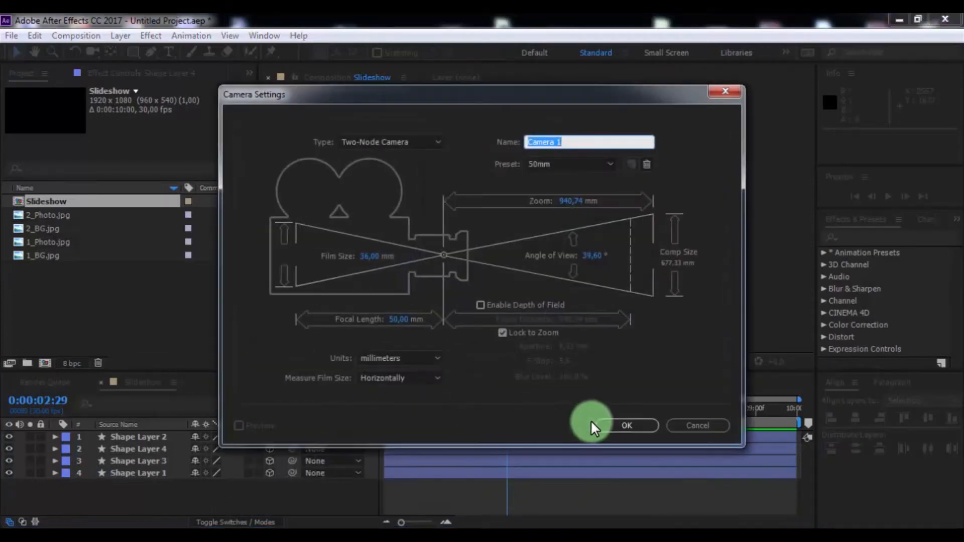
click(626, 424)
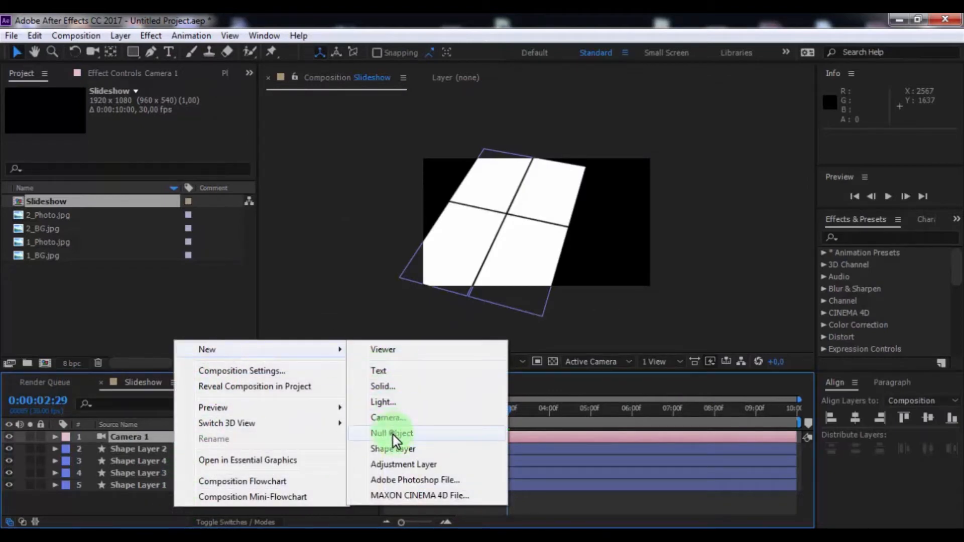
click(391, 433)
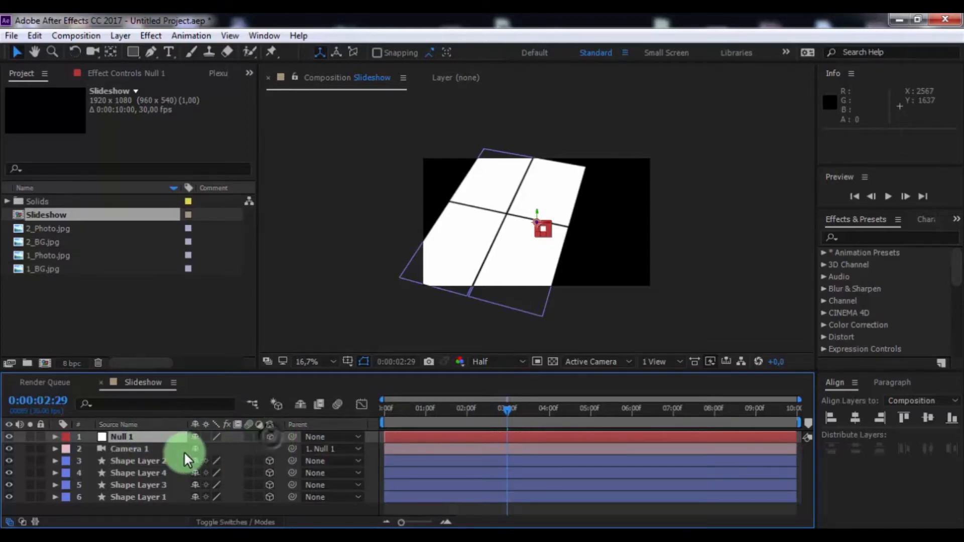
click(55, 436)
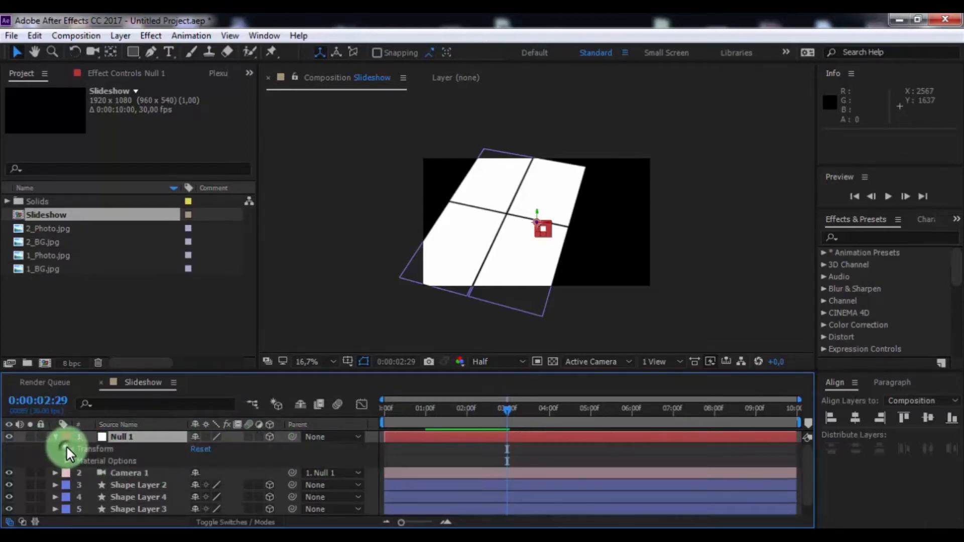
click(55, 437)
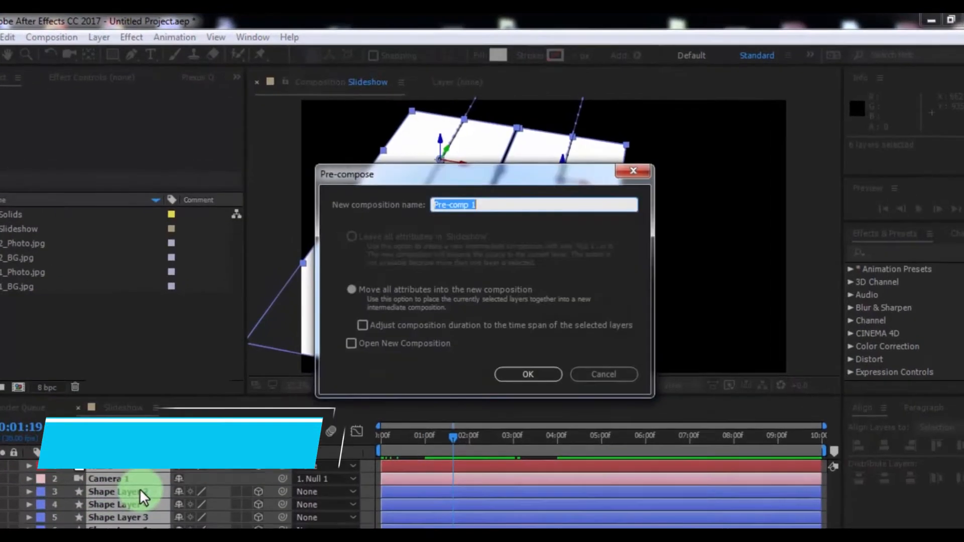
Pre-compose the null, camera and tile layers into a comp named 'Slide'
text(Slide)
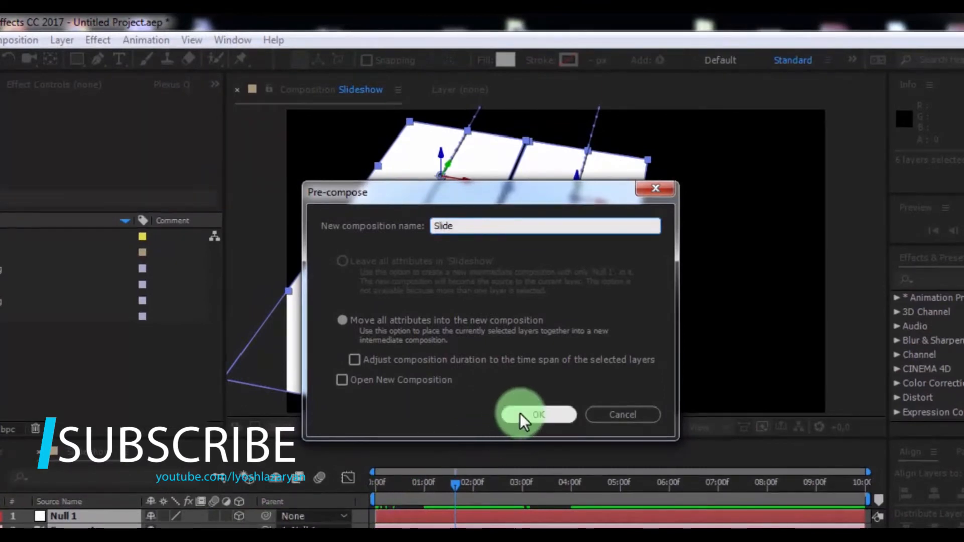
click(538, 414)
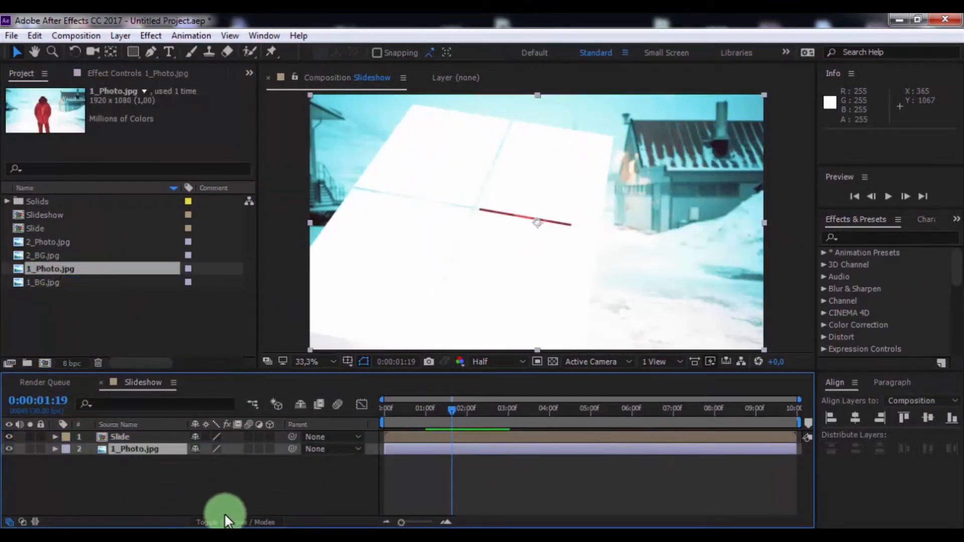
Set 1_Photo's track matte to Alpha Matte 'Slide'
click(246, 522)
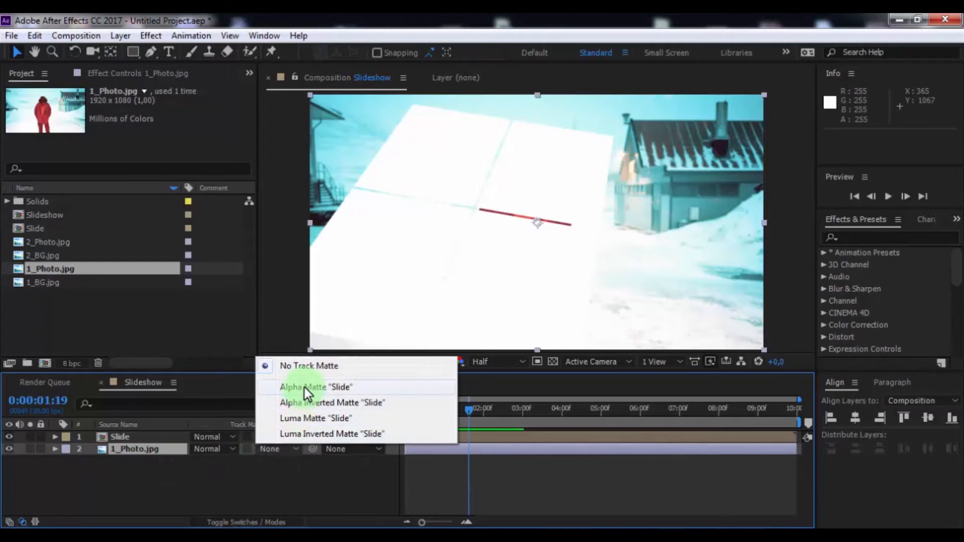
click(315, 387)
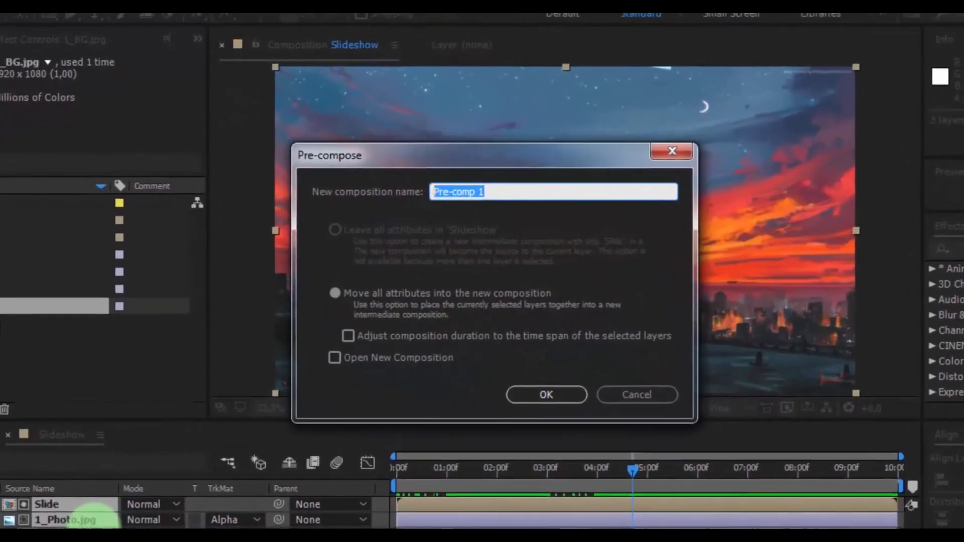
Pre-compose Slide, 1_Photo and 1_BG into a composition named 'Show_1'
text(Sho)
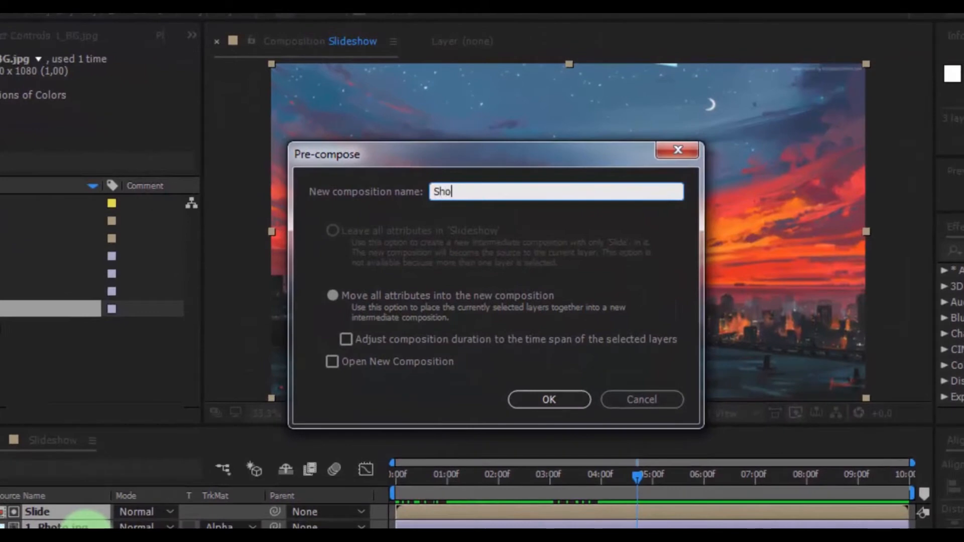
text(w_1)
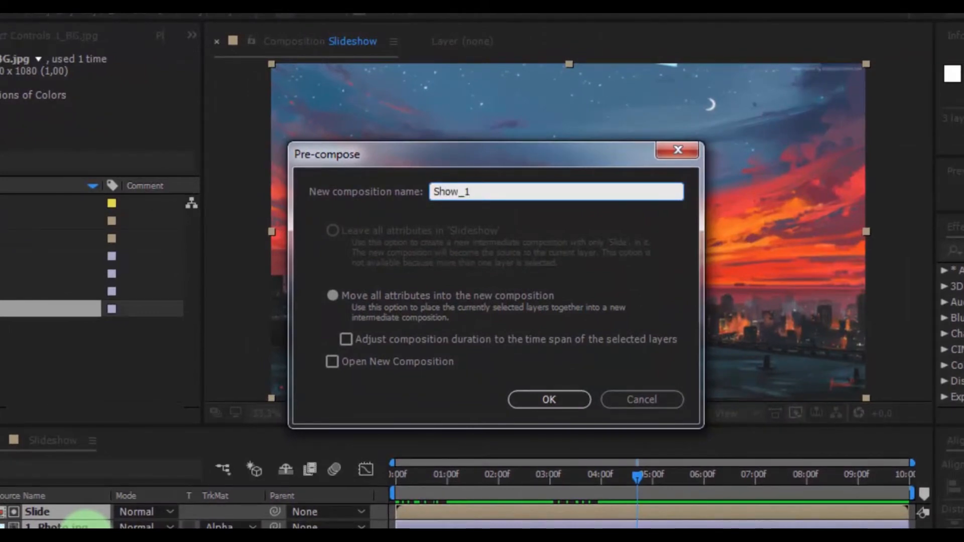
click(547, 399)
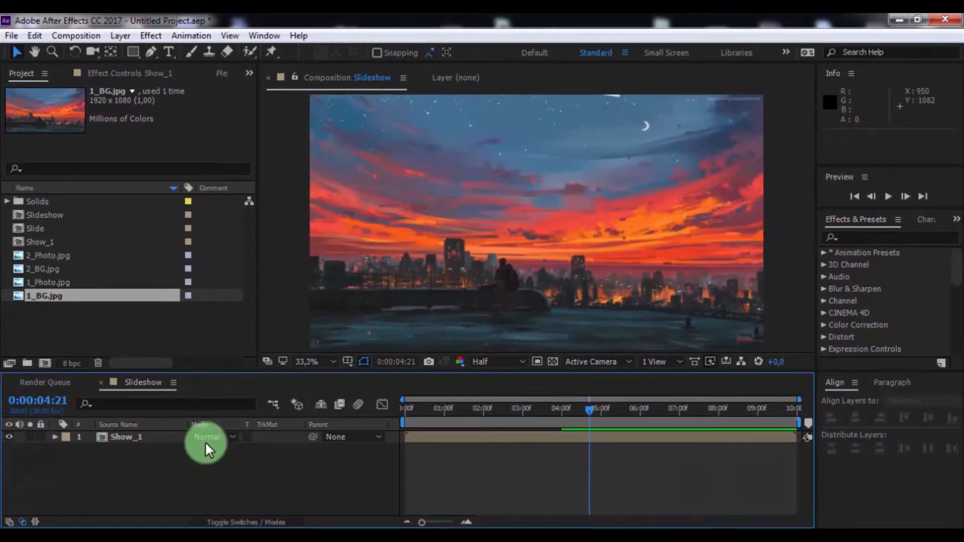
Create the Show_2 composition at 1920×1080, 30 fps, 10 seconds long
click(75, 35)
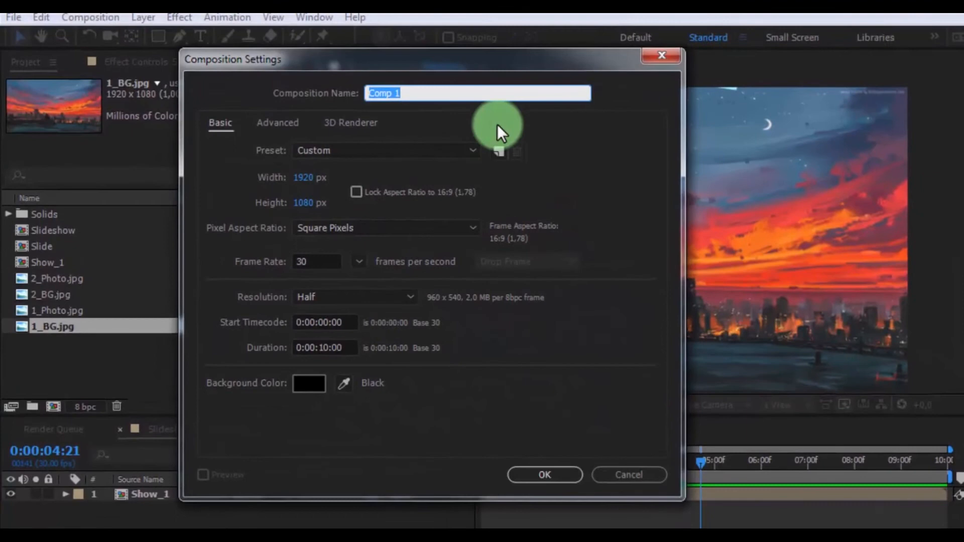
text(Show_2)
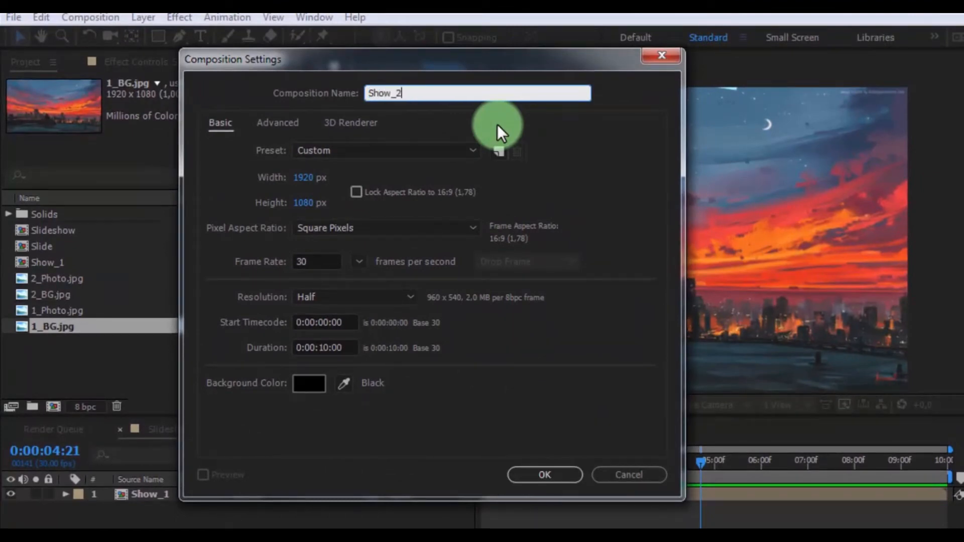
click(543, 474)
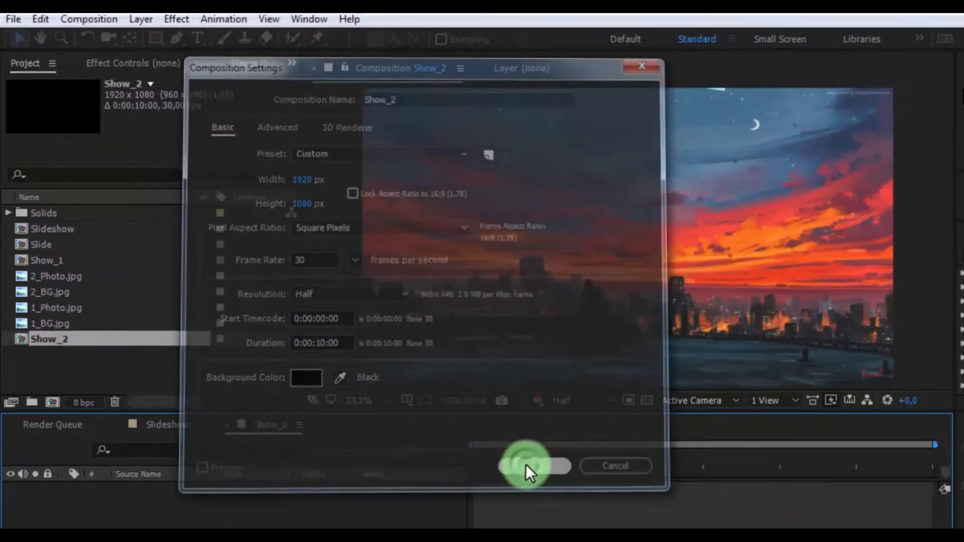
click(522, 465)
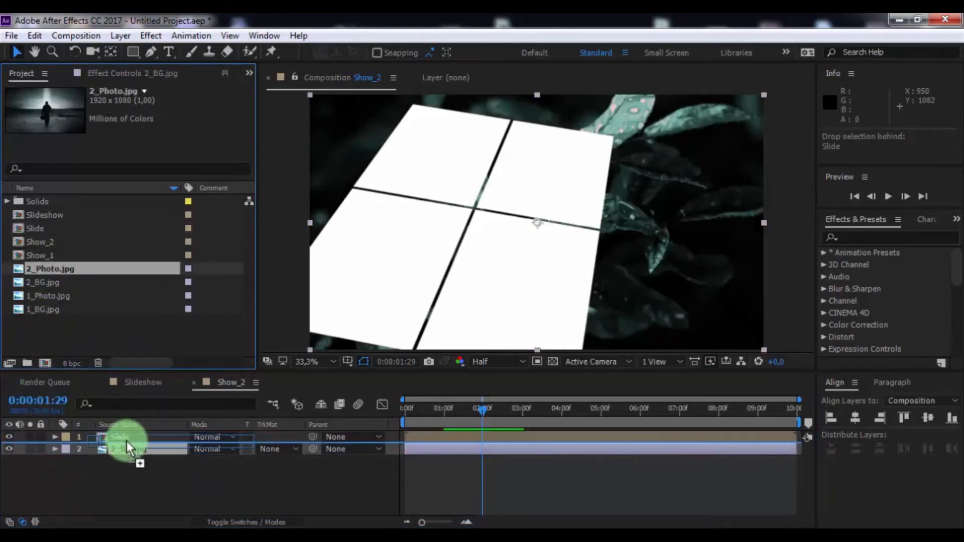
Place 2_Photo over 2_BG, alpha-matte it to Slide, and scale it to 102%
click(279, 449)
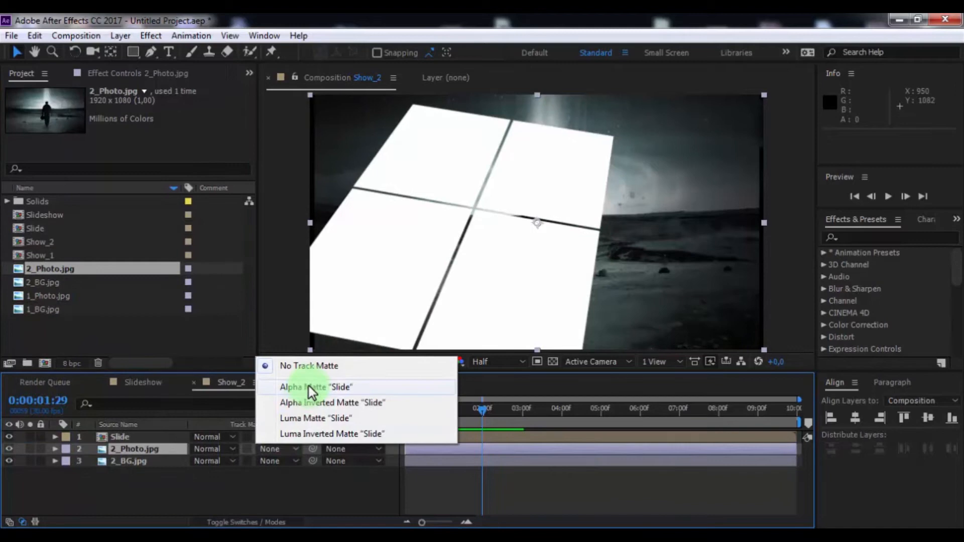
click(315, 387)
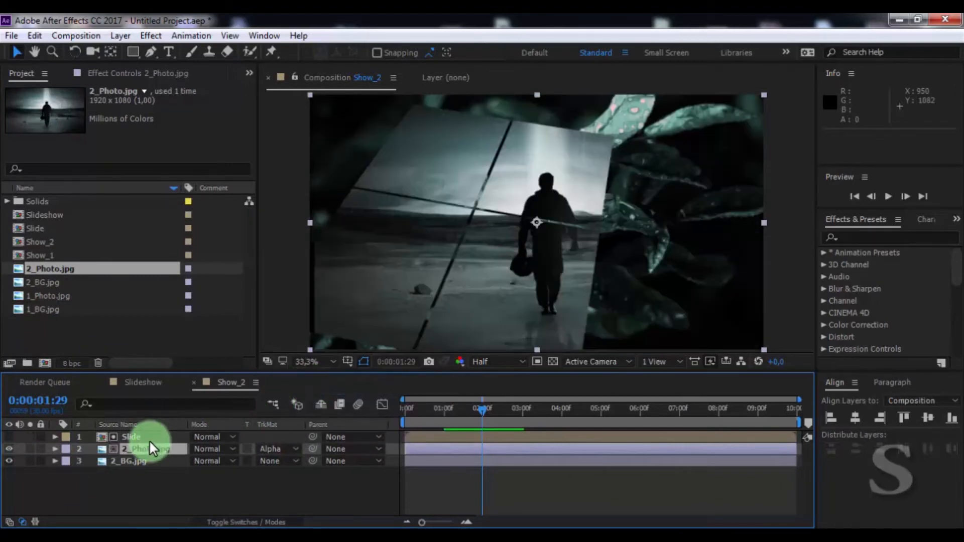
click(55, 448)
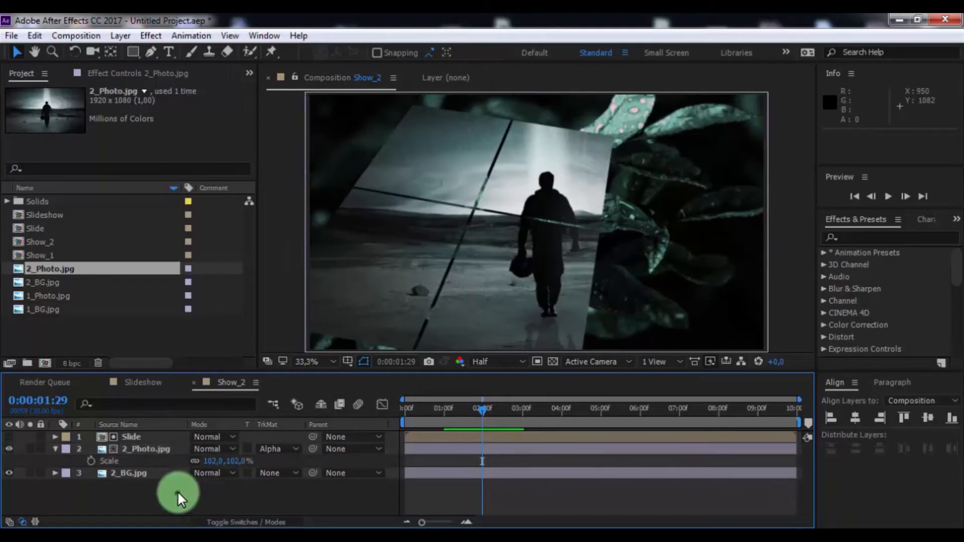
click(55, 448)
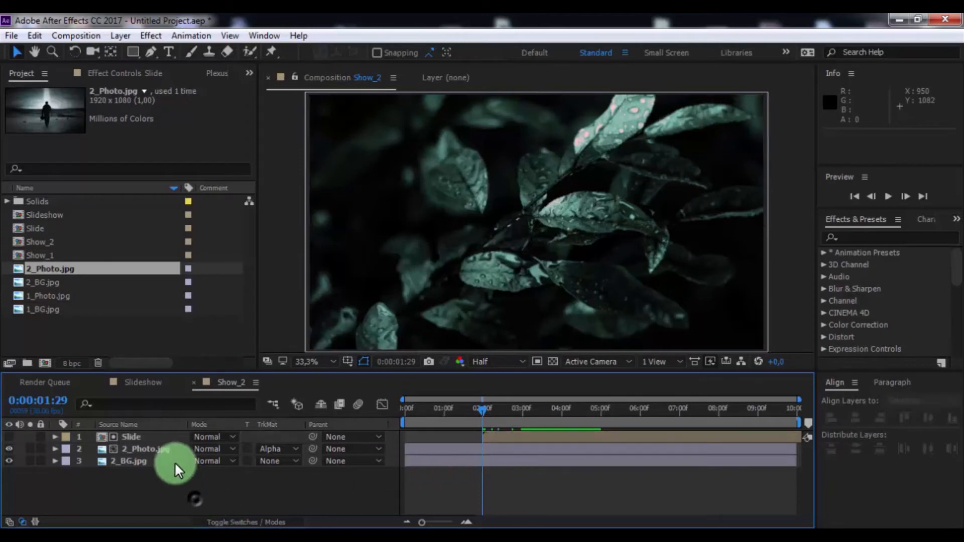
Add Show_2 above Show_1 in Slideshow with its In point at 0:00:04:00
click(142, 381)
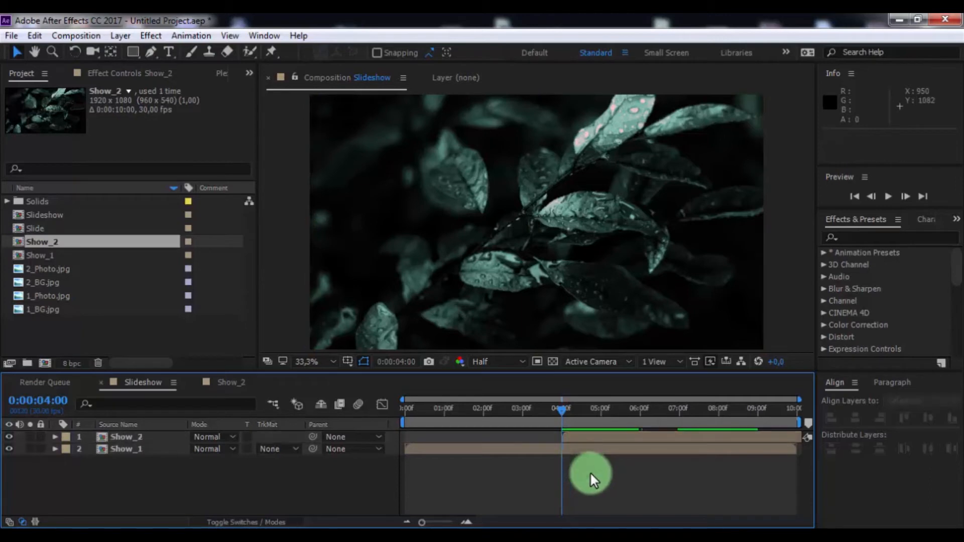
click(126, 436)
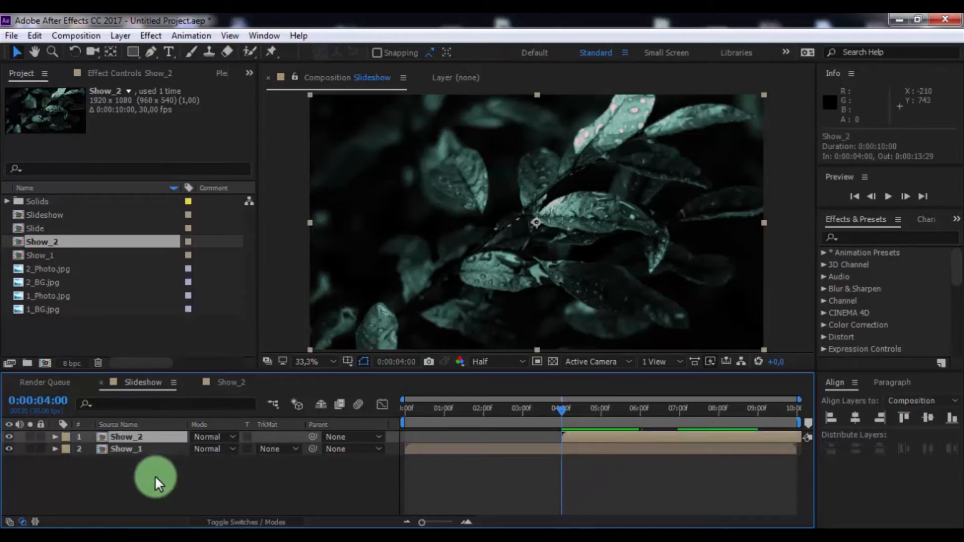
Draw a red-filled star shape and set its Polystar Points to 3
right_click(156, 477)
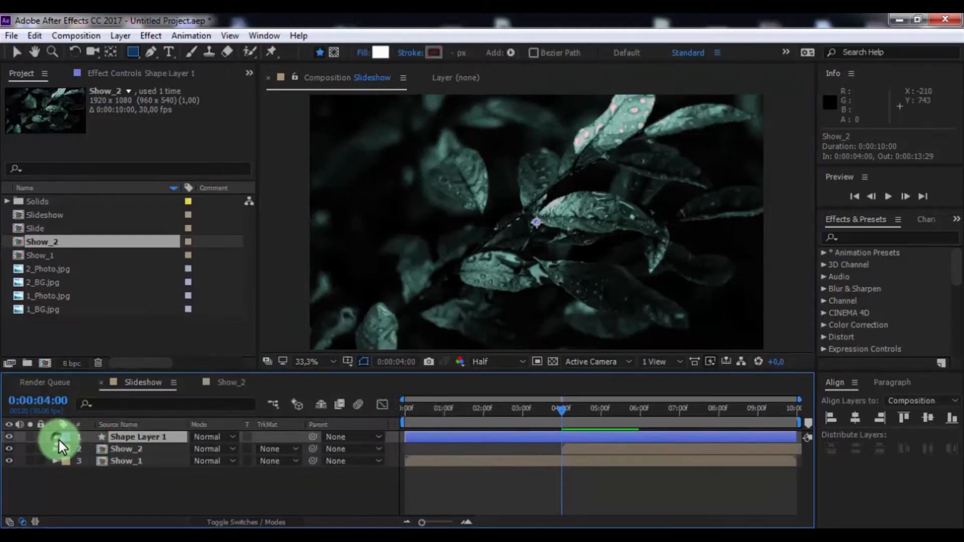
click(297, 449)
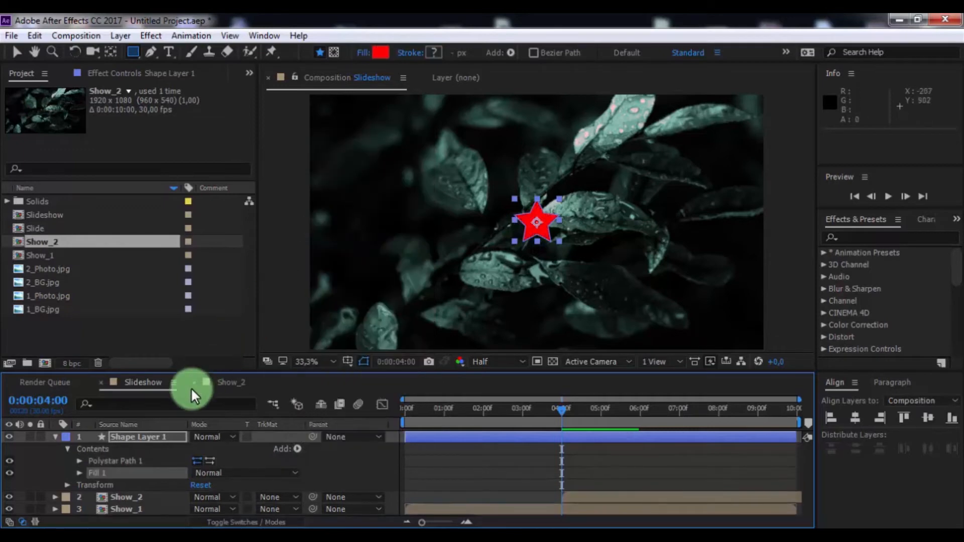
click(80, 460)
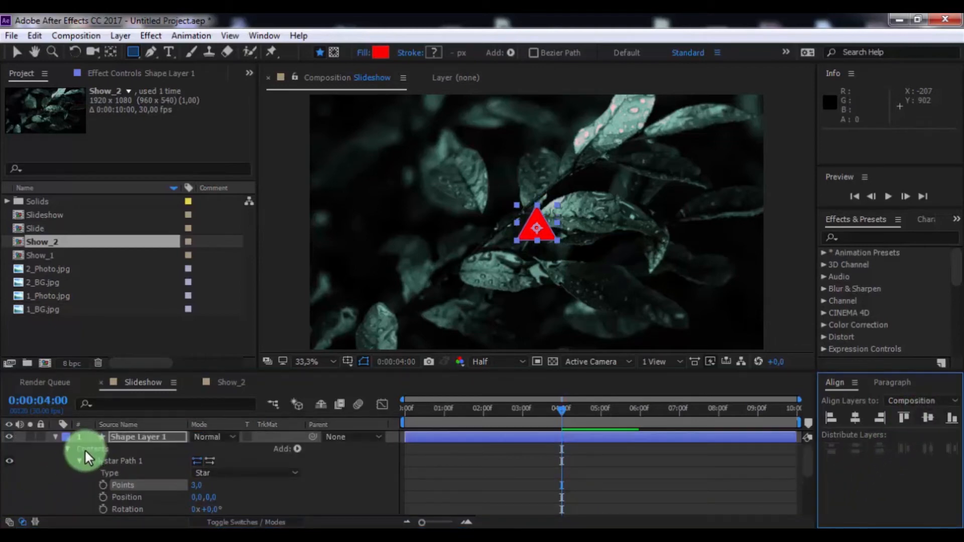
click(55, 436)
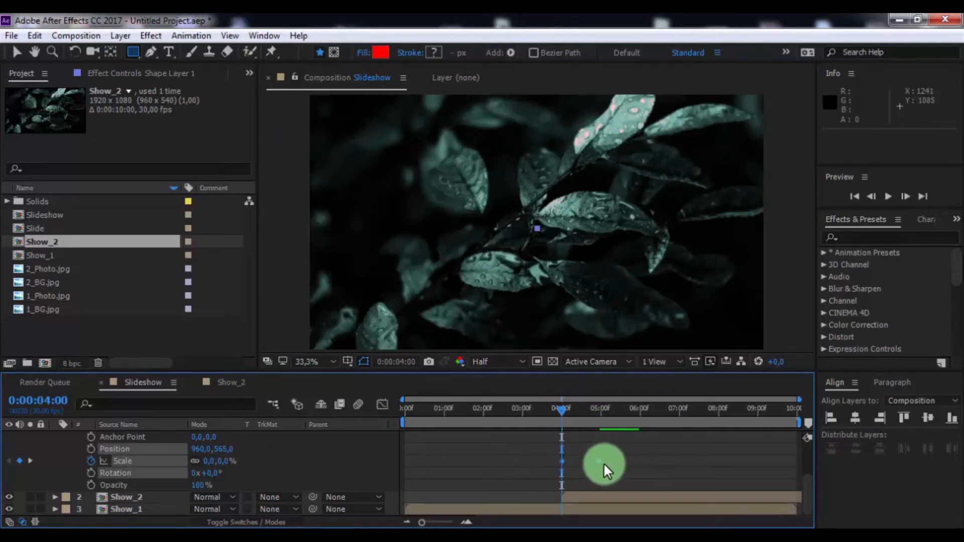
Keyframe the triangle's Scale at 0% at 0:00:04:00 and again a second later
right_click(560, 461)
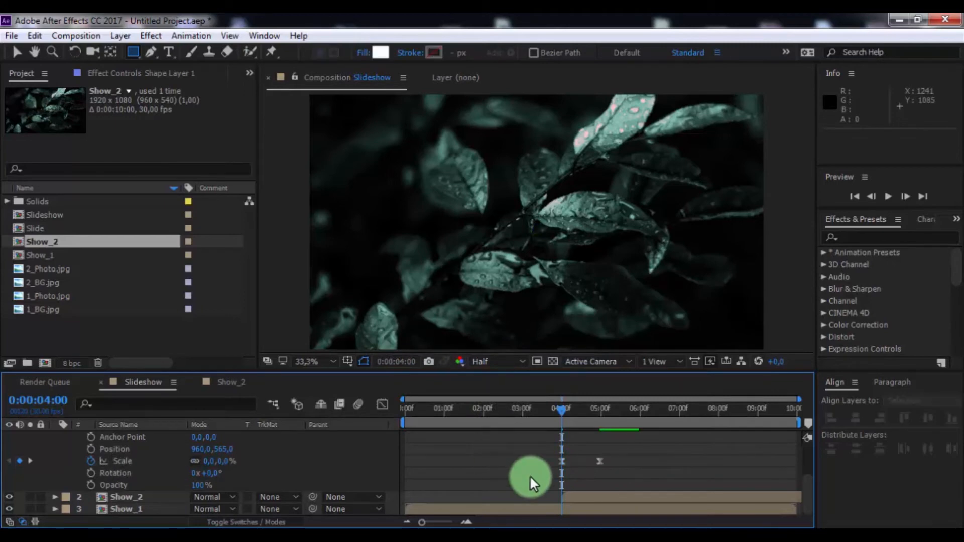
mouse_move(456, 492)
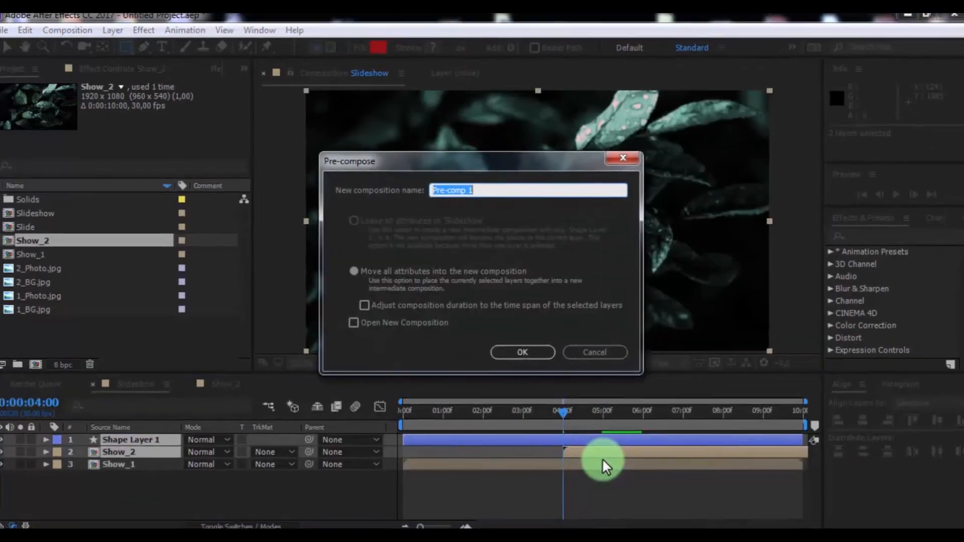
Pre-compose the shape layer and Show_2 into a composition named 'Show_2.2'
text(S)
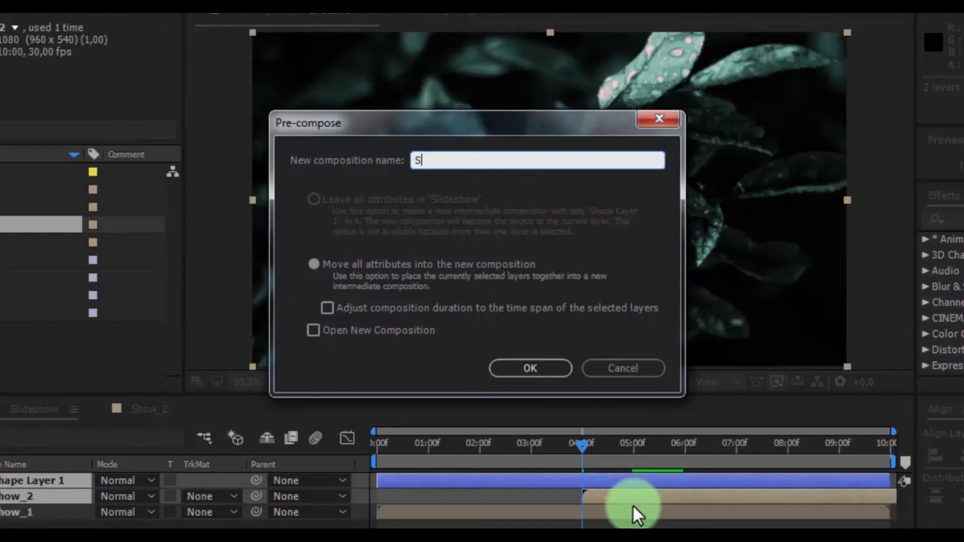
text(how_2)
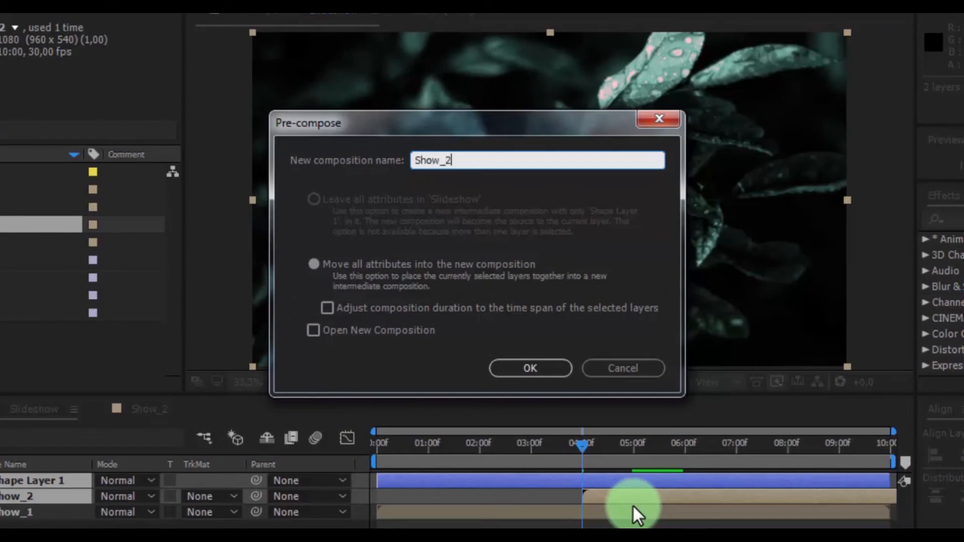
text(.2)
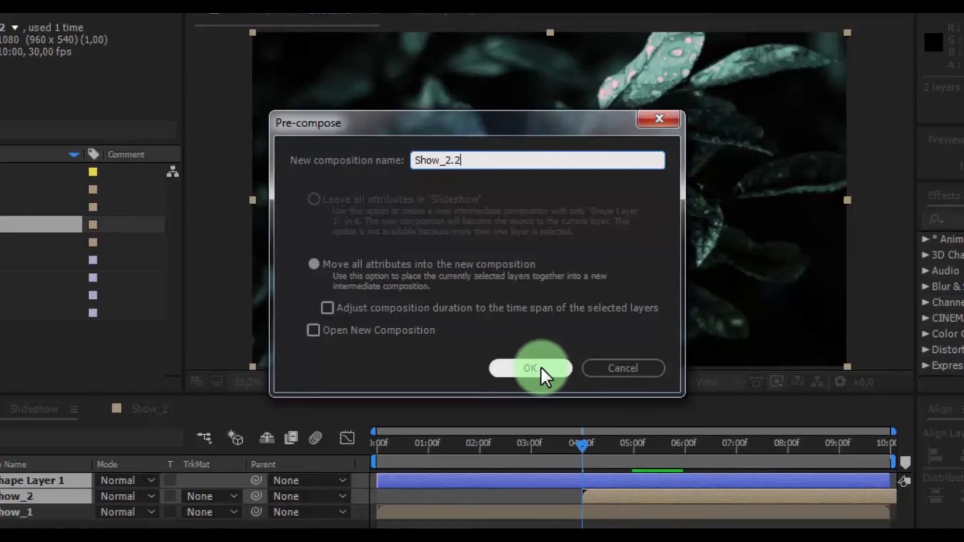
click(530, 367)
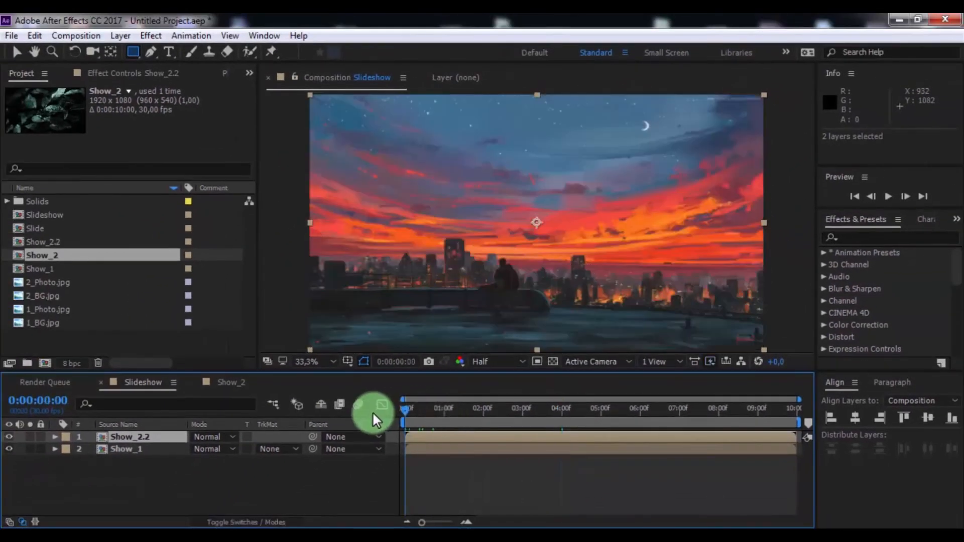
Duplicate Show_2.2 twice, shifting the copies a few frames later with lowered opacity
key(ctrl+d)
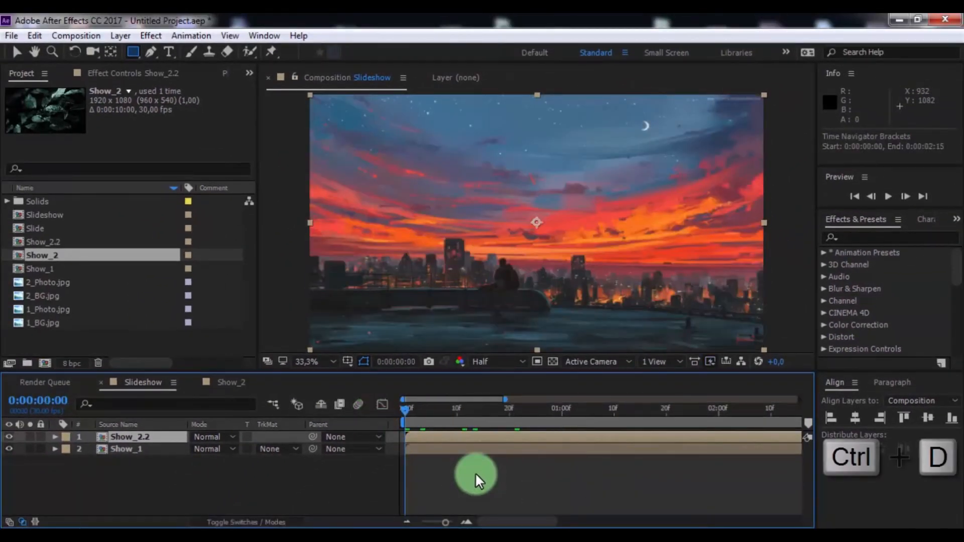
key(ctrl+d)
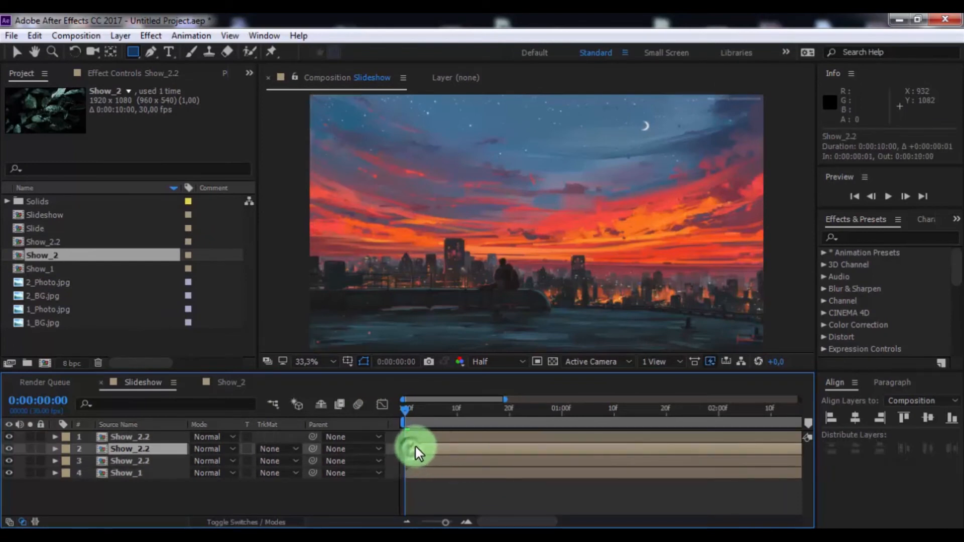
click(129, 436)
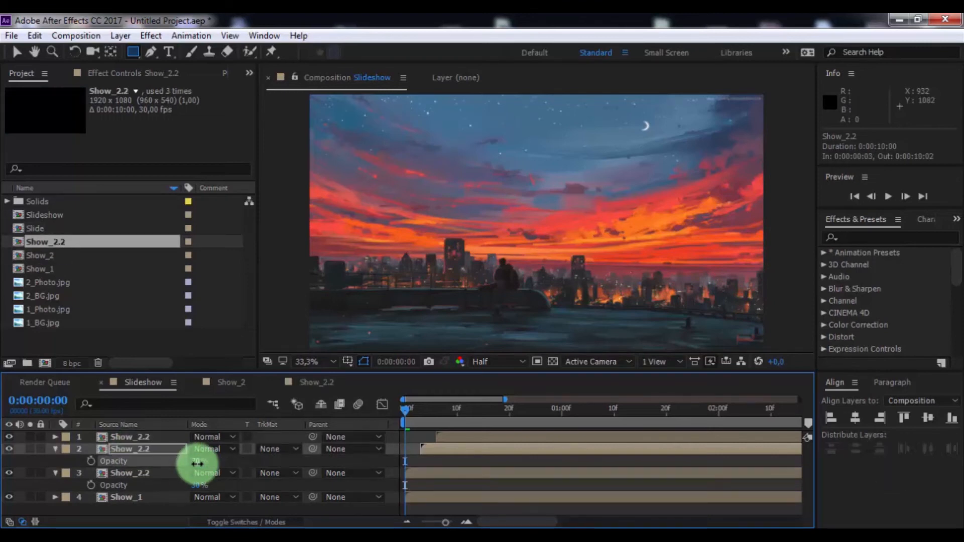
click(54, 449)
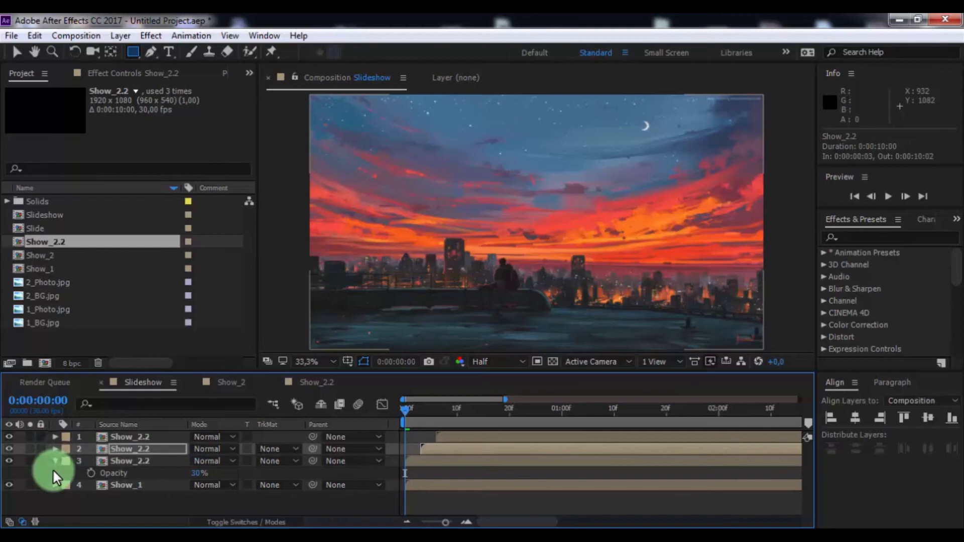
click(246, 522)
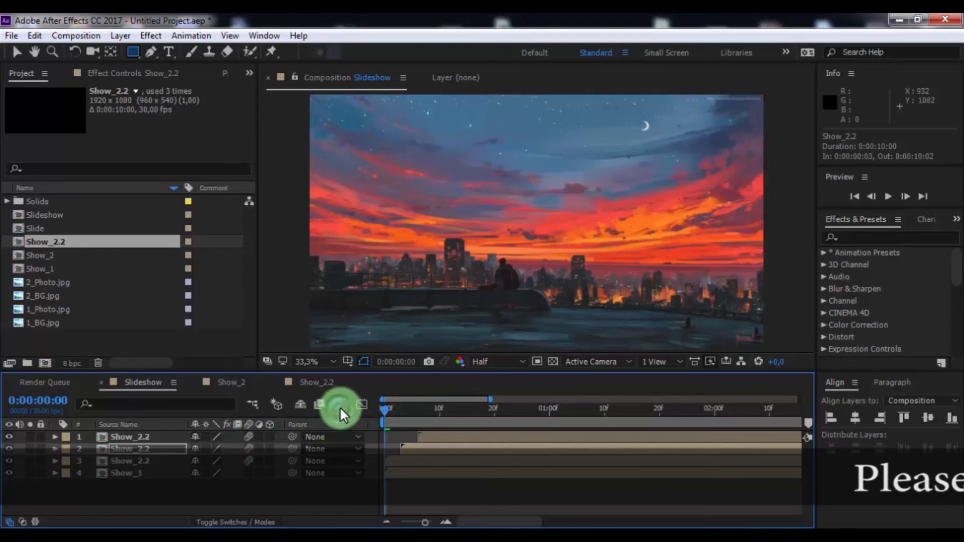
mouse_move(482, 399)
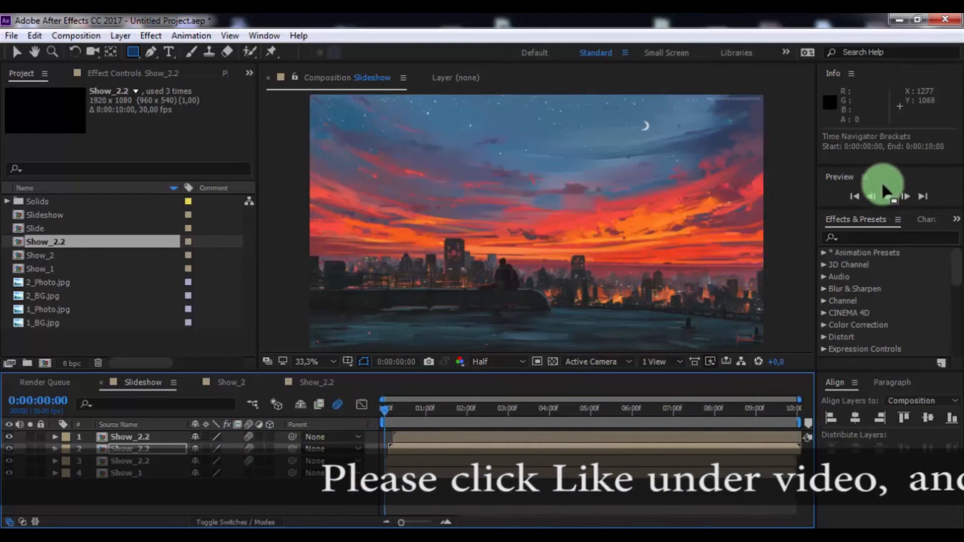
Preview the slideshow, then set Show_2's TrkMat to Alpha Matte 'Shape Layer 1'
click(888, 196)
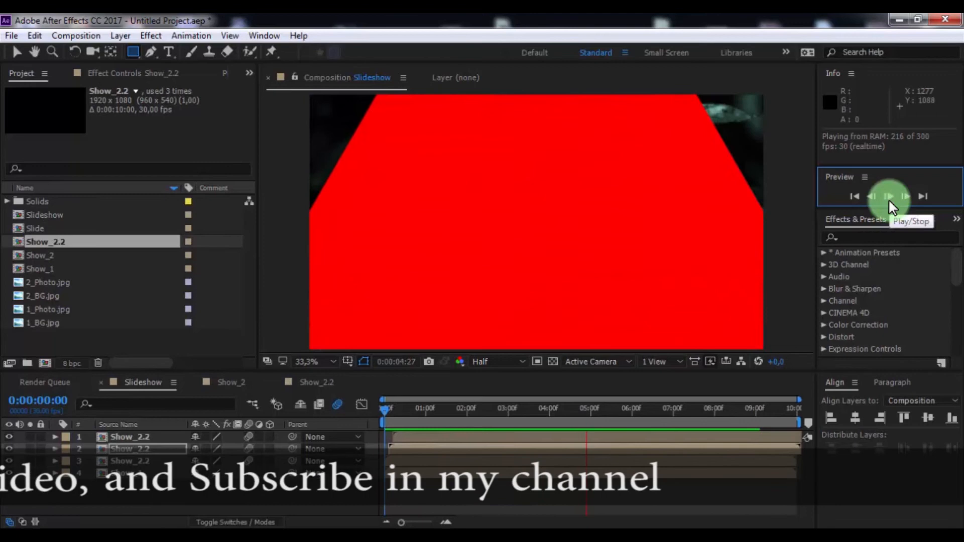
click(888, 196)
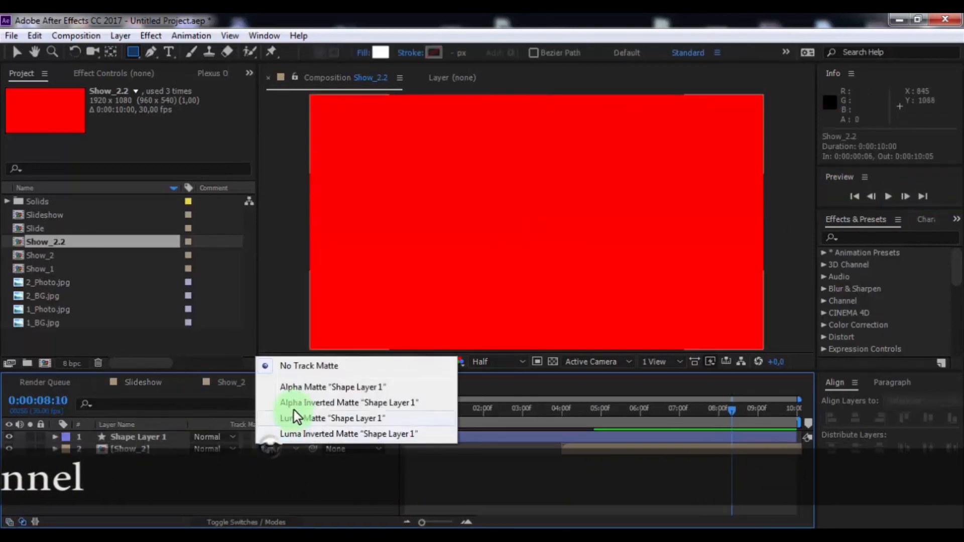
click(333, 387)
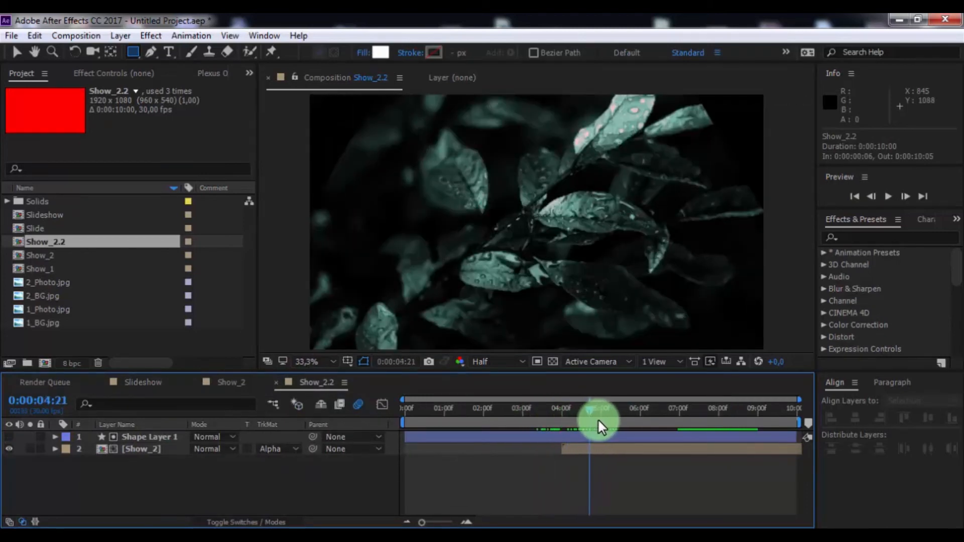
click(143, 382)
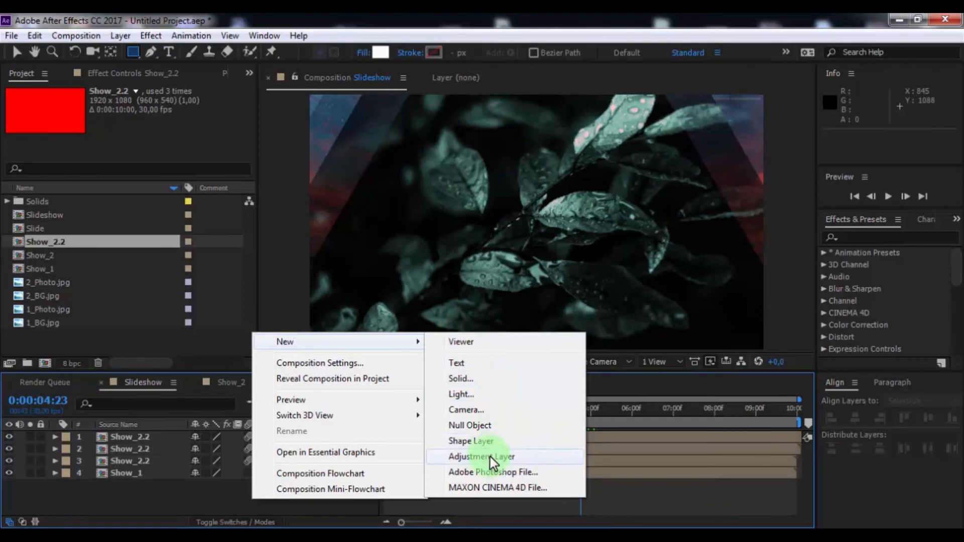
Add an adjustment layer to Slideshow with Curves and another Color Correction effect
click(482, 456)
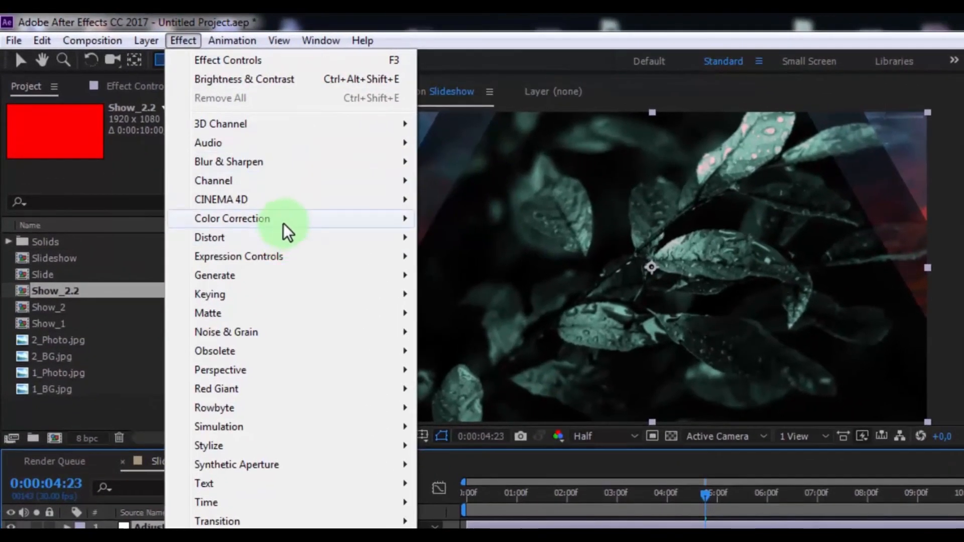
click(232, 219)
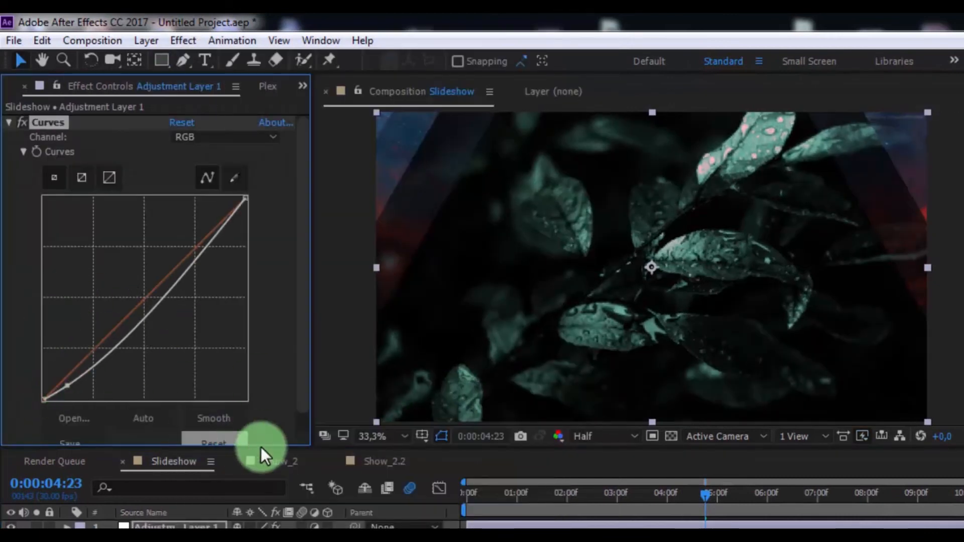
click(183, 41)
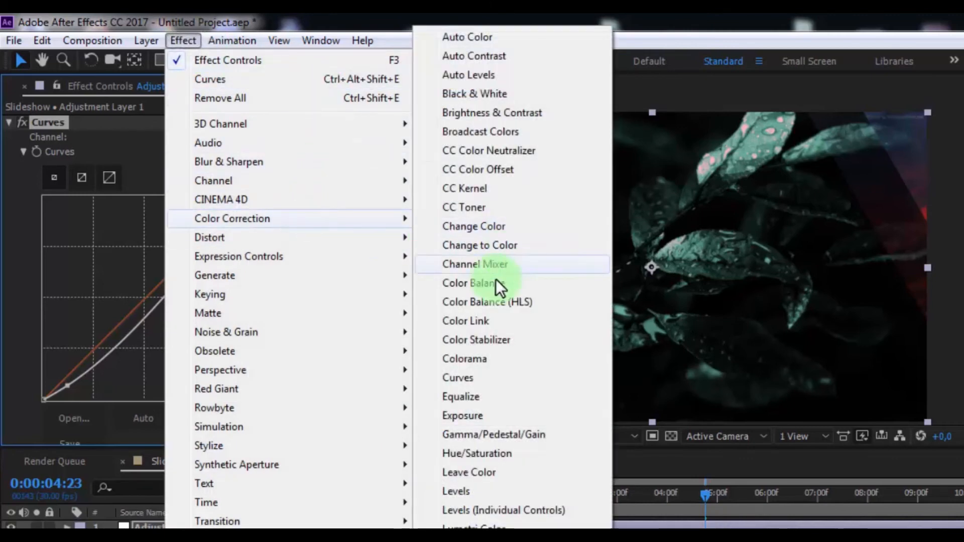
click(492, 112)
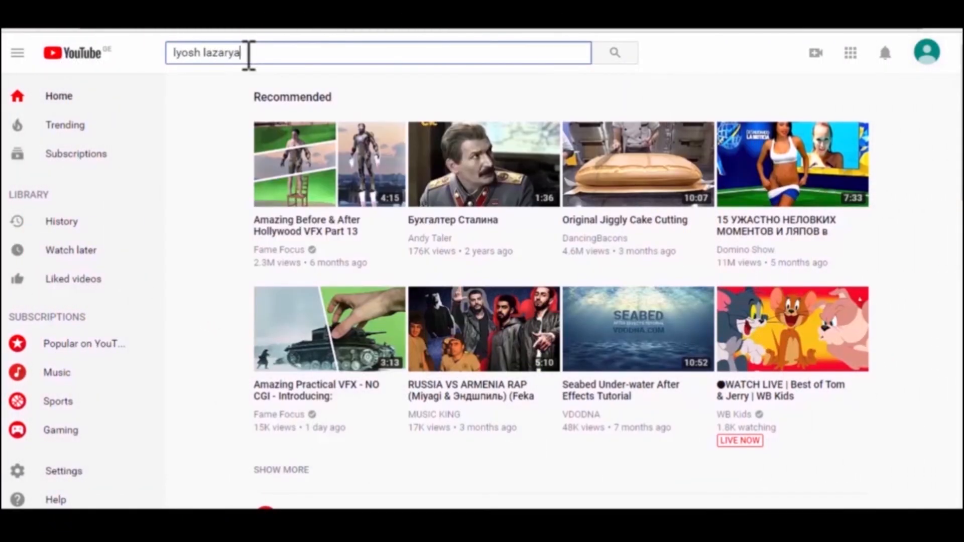
Search YouTube for 'lyosh lazaryan vfx' and subscribe to the Lyosh Lazaryan VFX channel
text(n vfx)
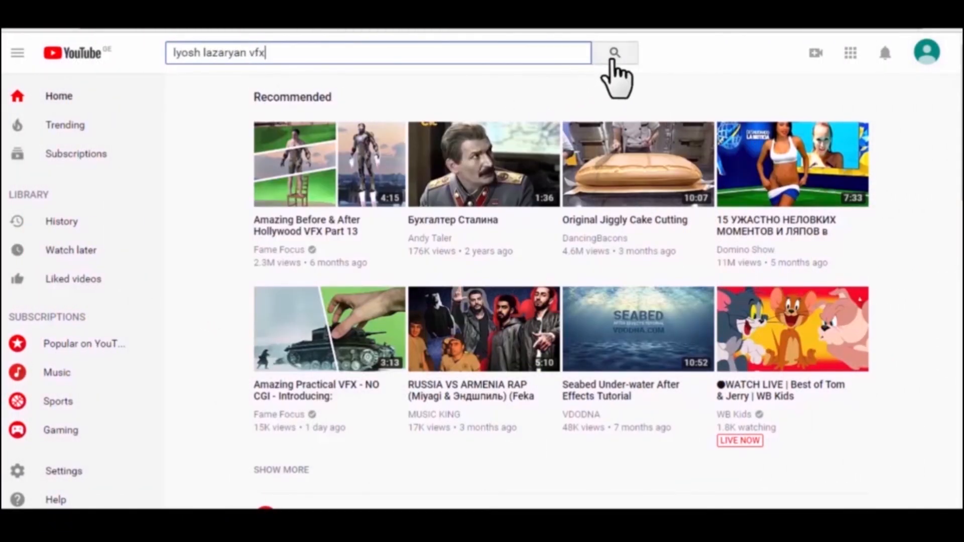
click(614, 52)
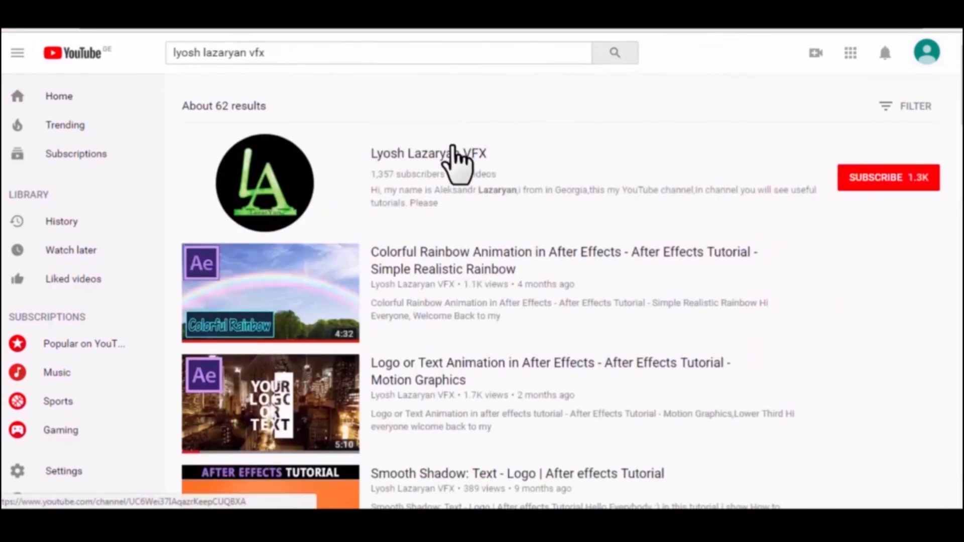
click(428, 153)
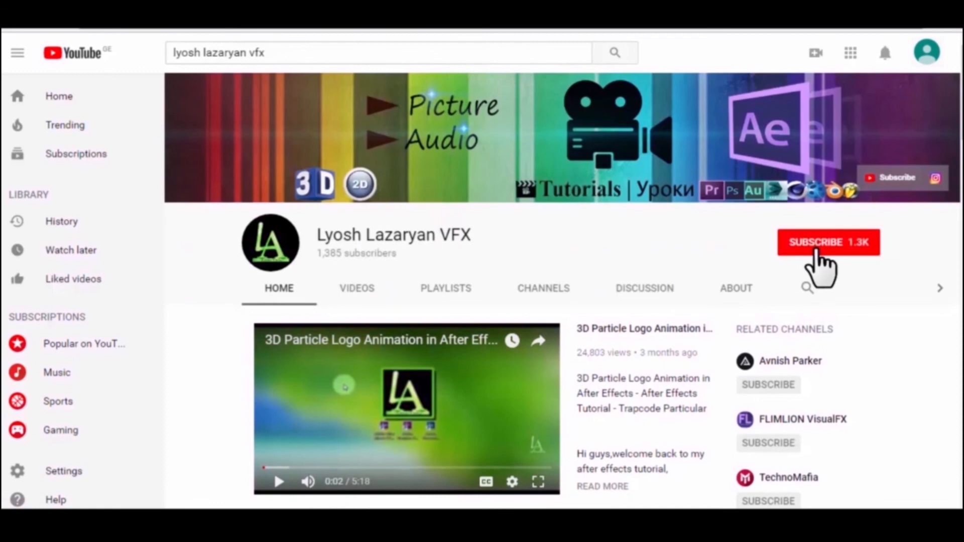
click(828, 241)
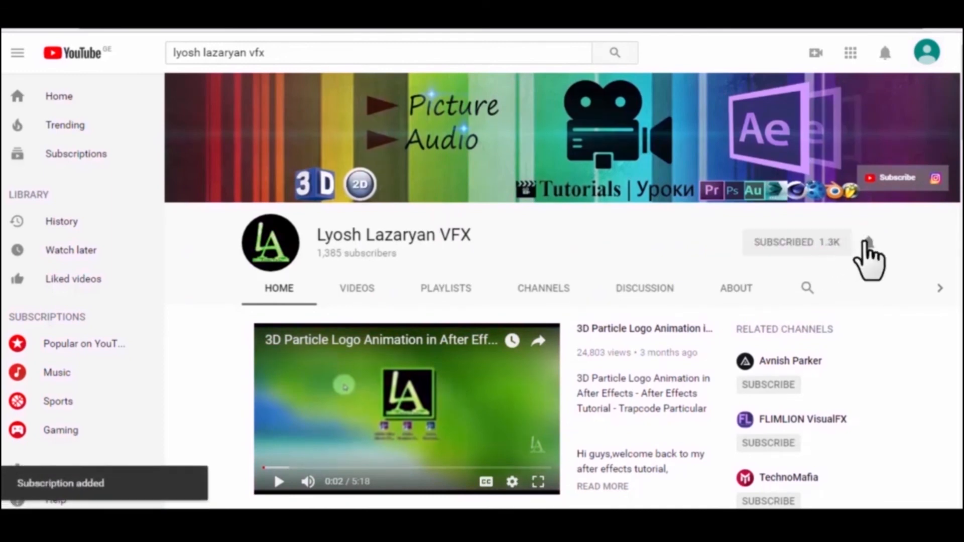
mouse_move(868, 246)
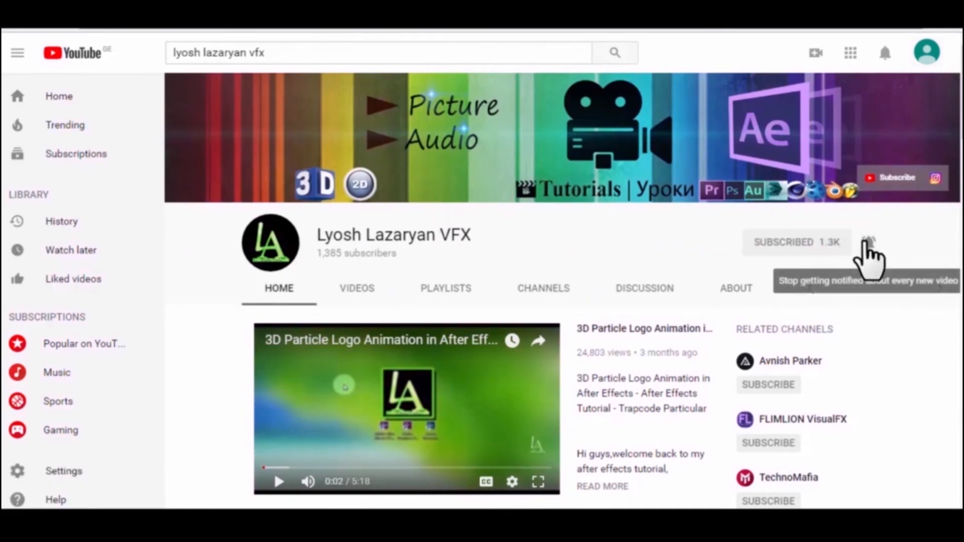